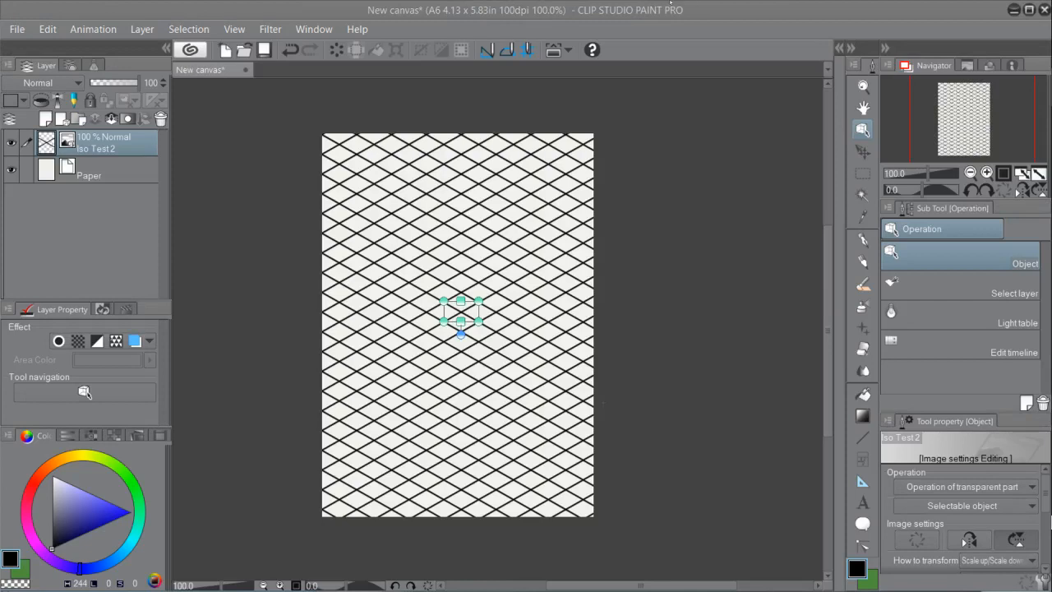
pyautogui.moveTo(637, 314)
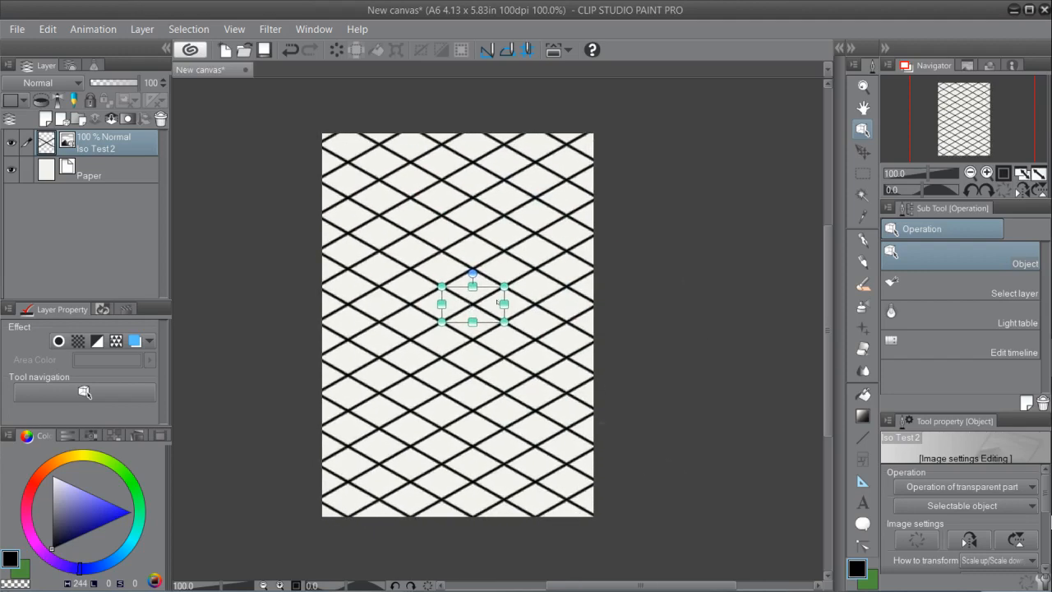
# - Shift the enlarged Iso Test 2 grid texture to a new position on the canvas
pyautogui.moveTo(473, 304); pyautogui.dragTo(430, 283)
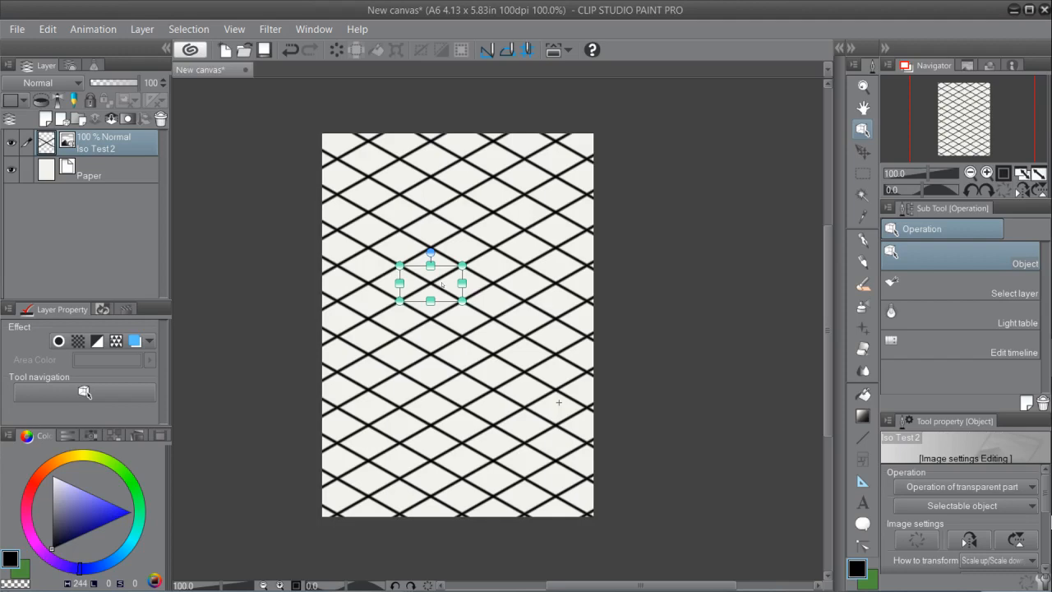
pyautogui.moveTo(191, 99)
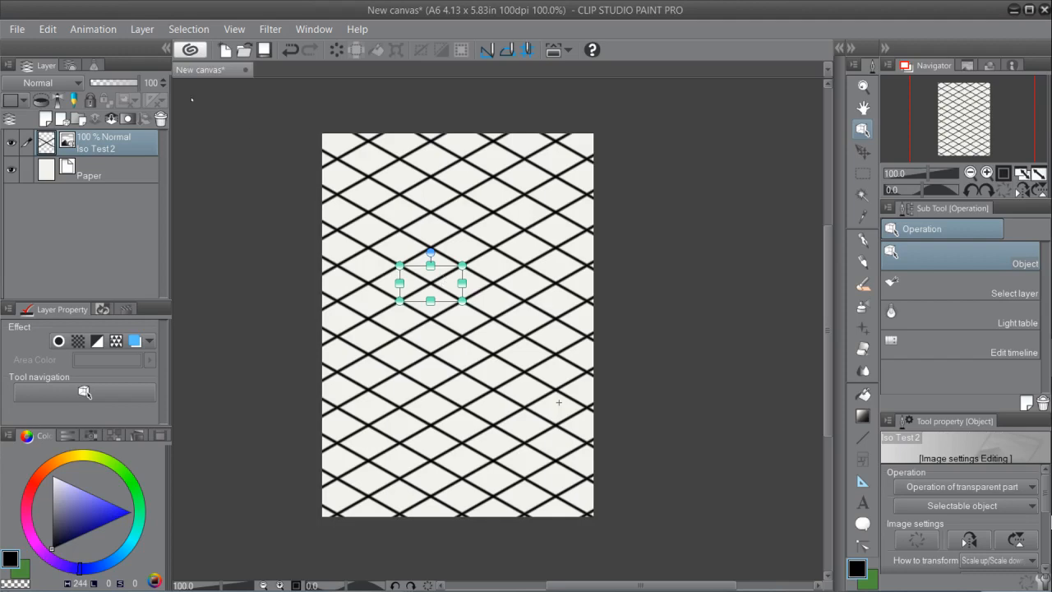
# - Create a new 100 × 100 px canvas at 100 dpi with paper colour
pyautogui.click(17, 30)
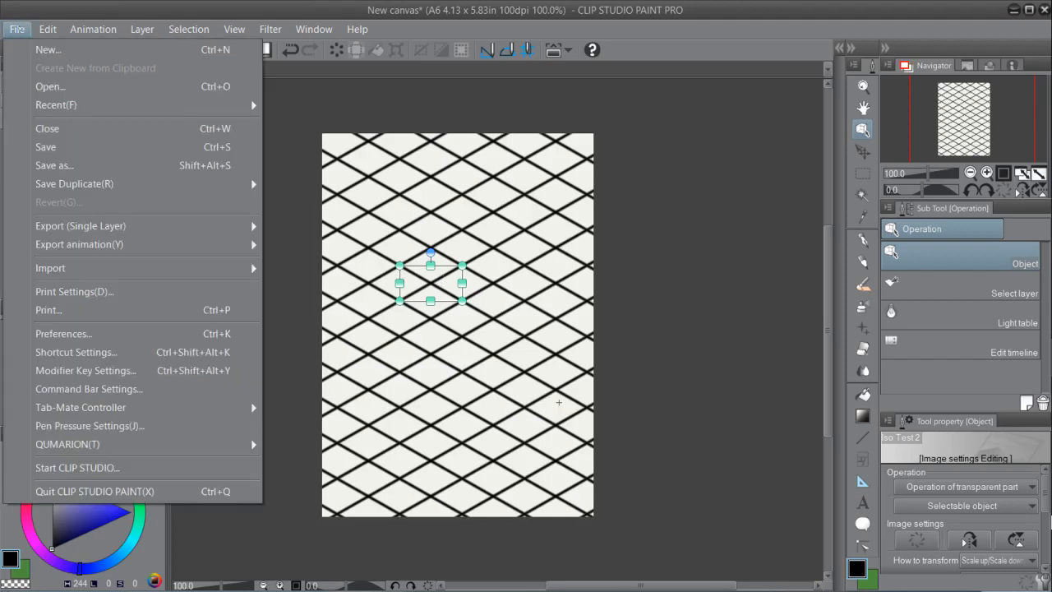
pyautogui.click(47, 50)
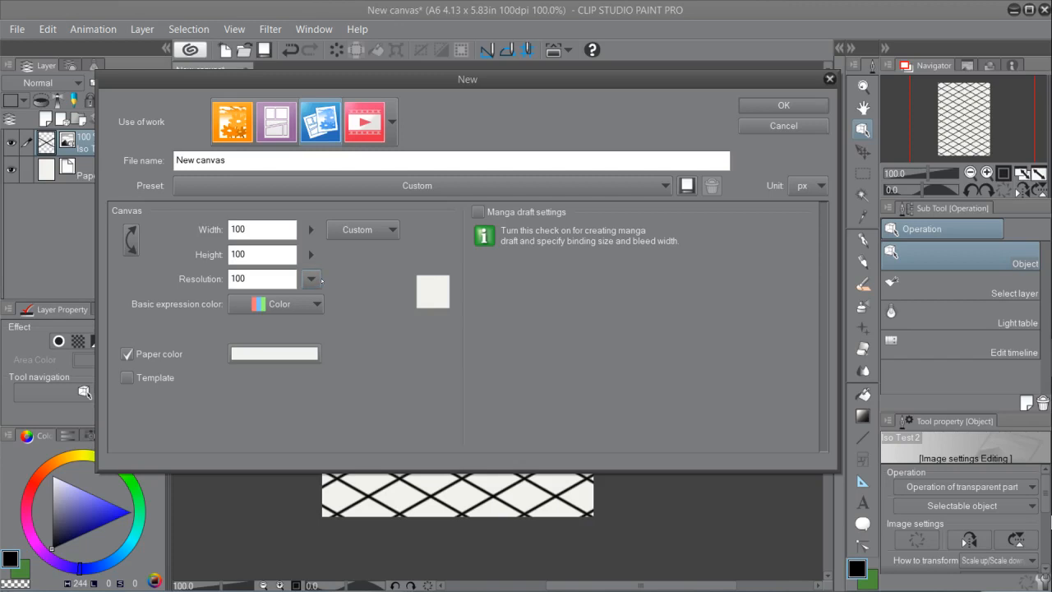
pyautogui.moveTo(322, 280)
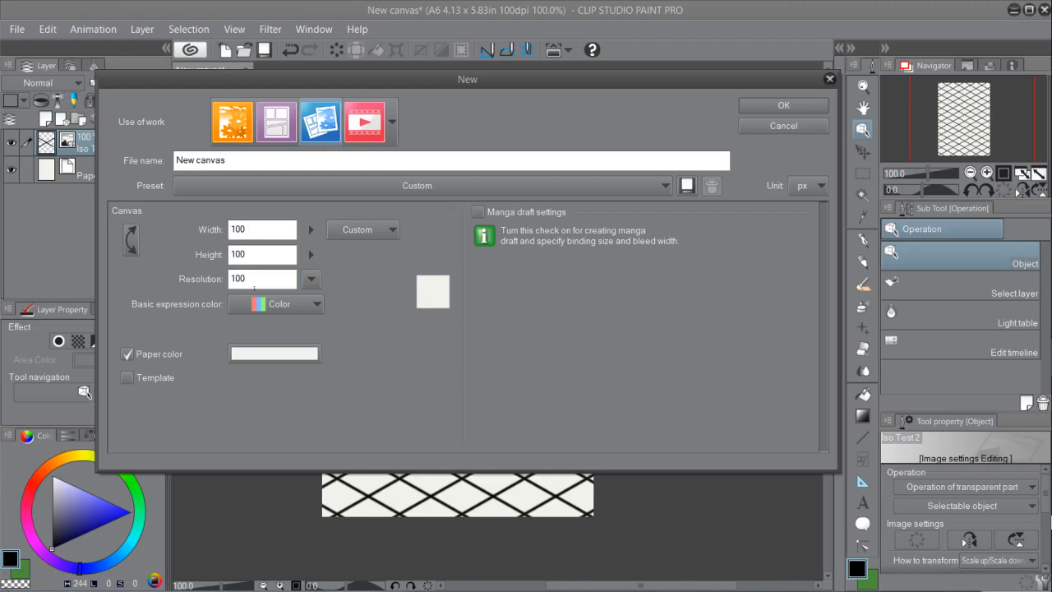
pyautogui.click(782, 105)
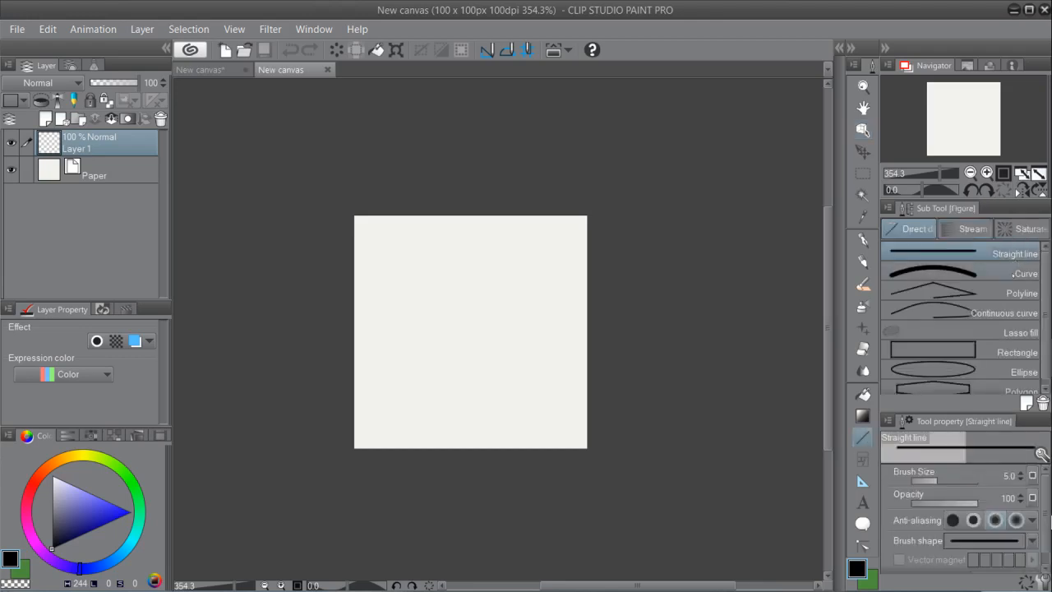
pyautogui.moveTo(1003, 484)
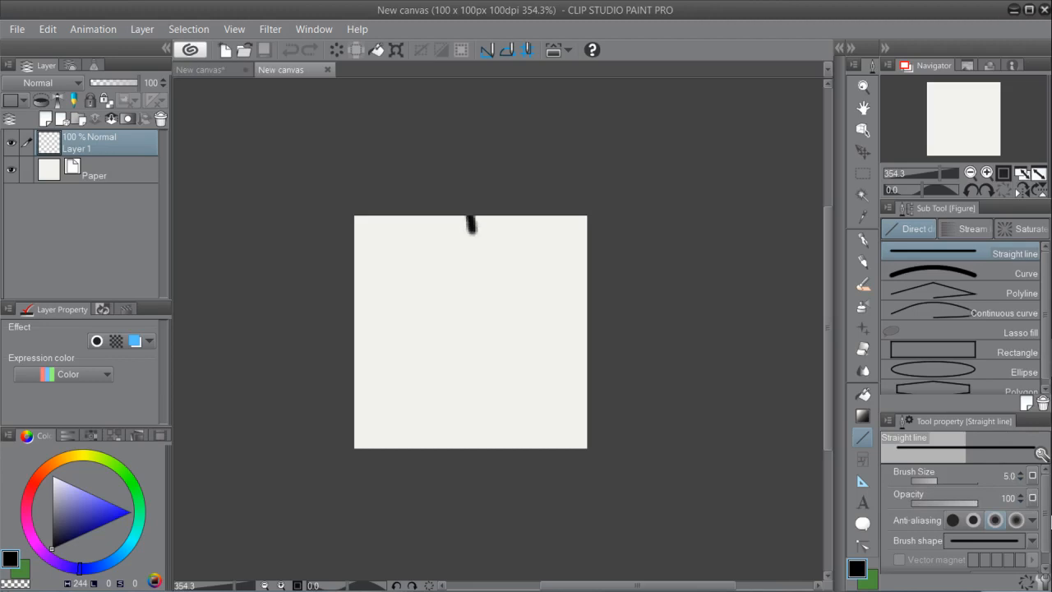
# - Draw a vertical straight line down the canvas centre and nudge it with Move layer
pyautogui.moveTo(469, 223); pyautogui.dragTo(470, 300)
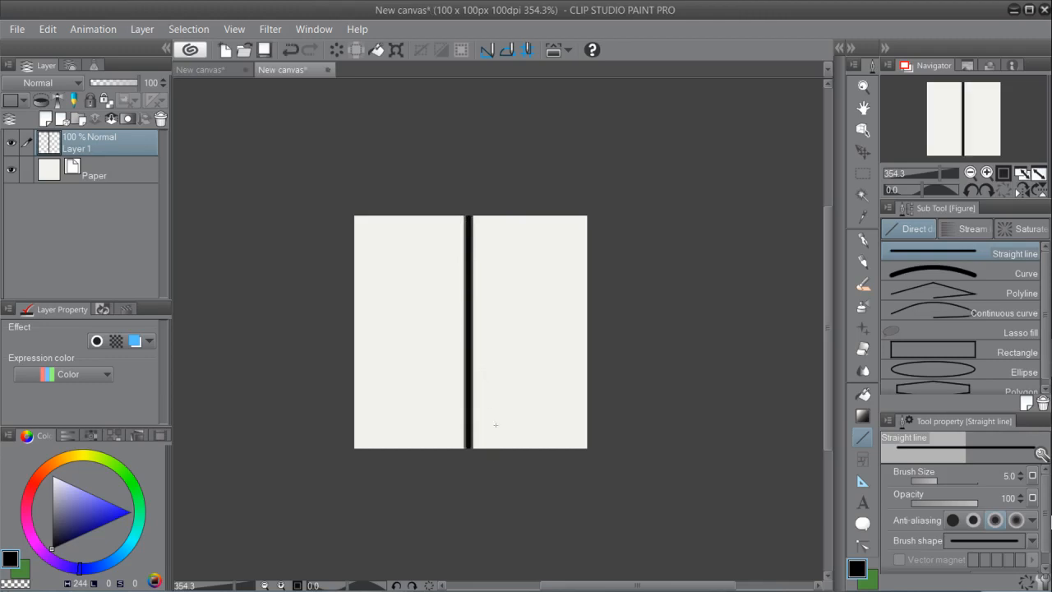
pyautogui.click(861, 151)
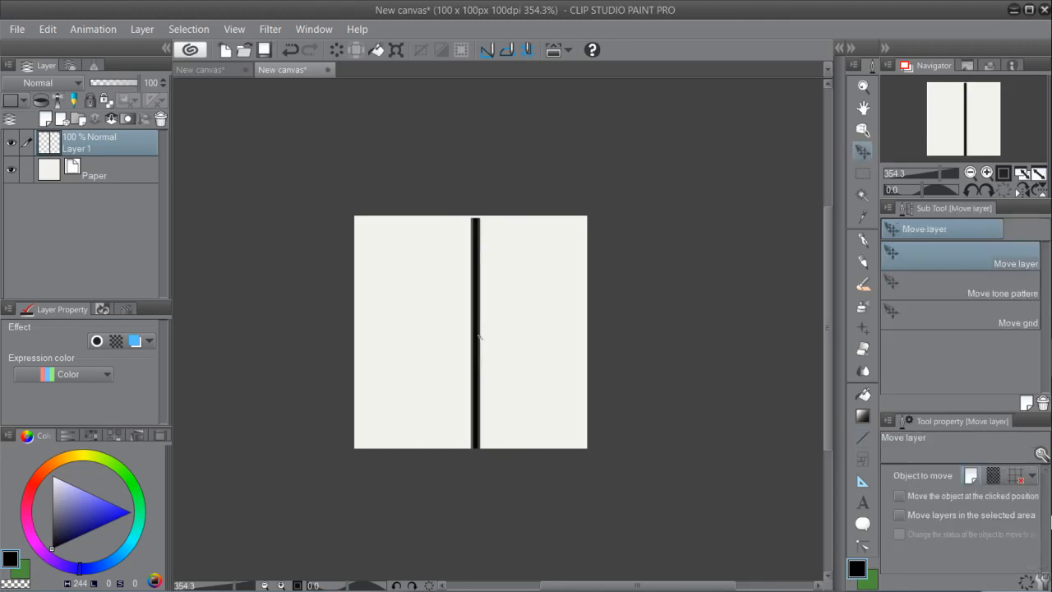
pyautogui.click(862, 460)
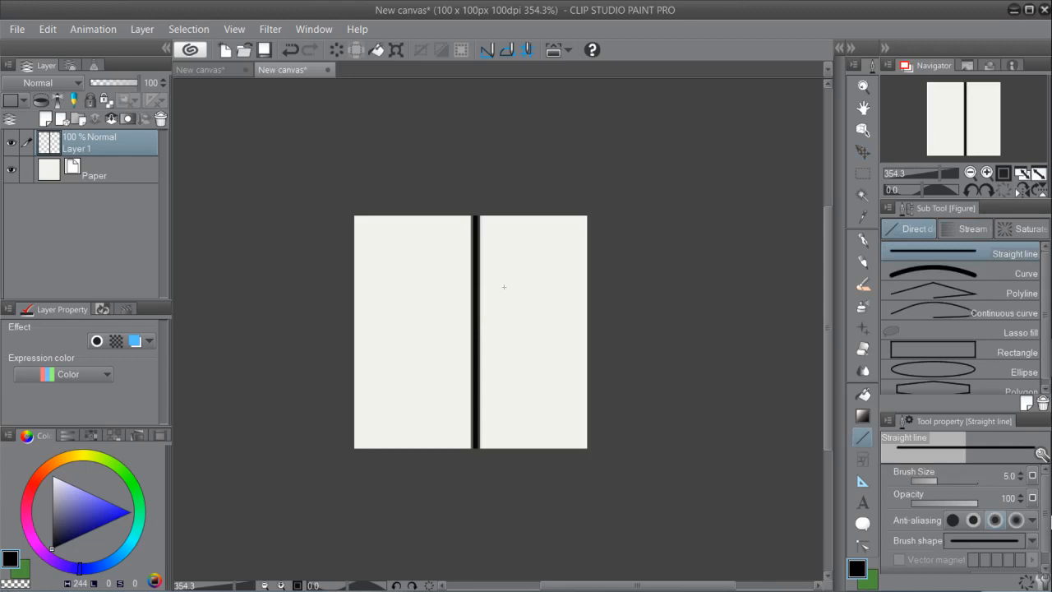
pyautogui.moveTo(421, 230)
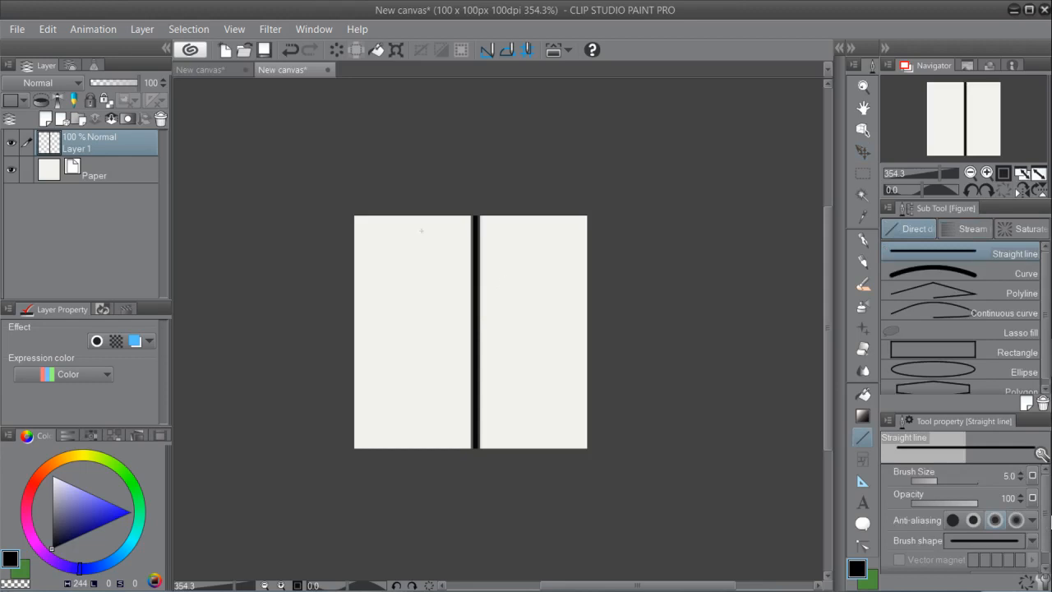
pyautogui.click(46, 30)
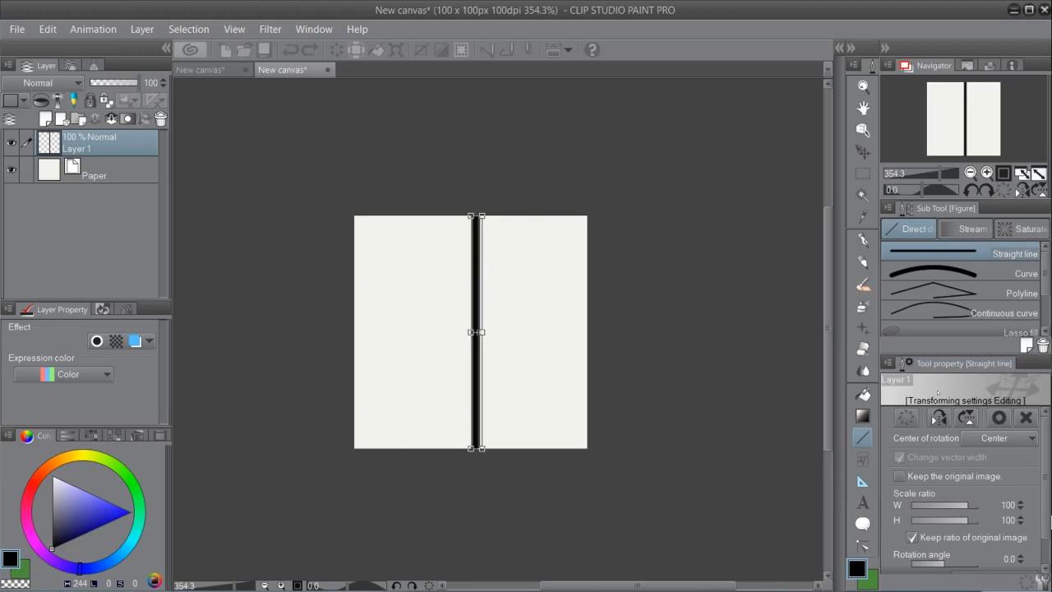
pyautogui.click(312, 29)
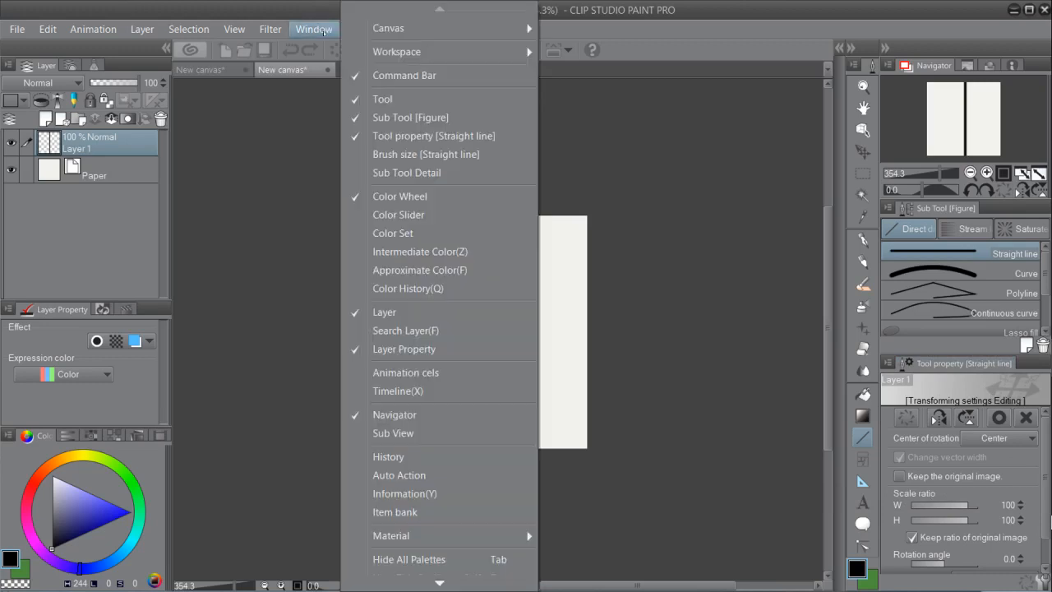
pyautogui.moveTo(434, 135)
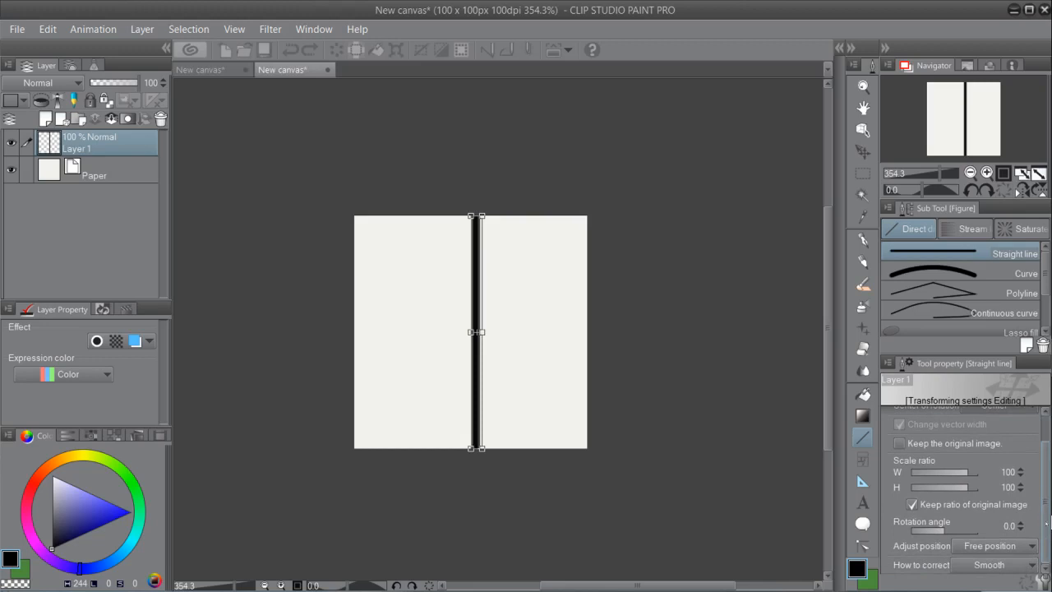
pyautogui.moveTo(1019, 523)
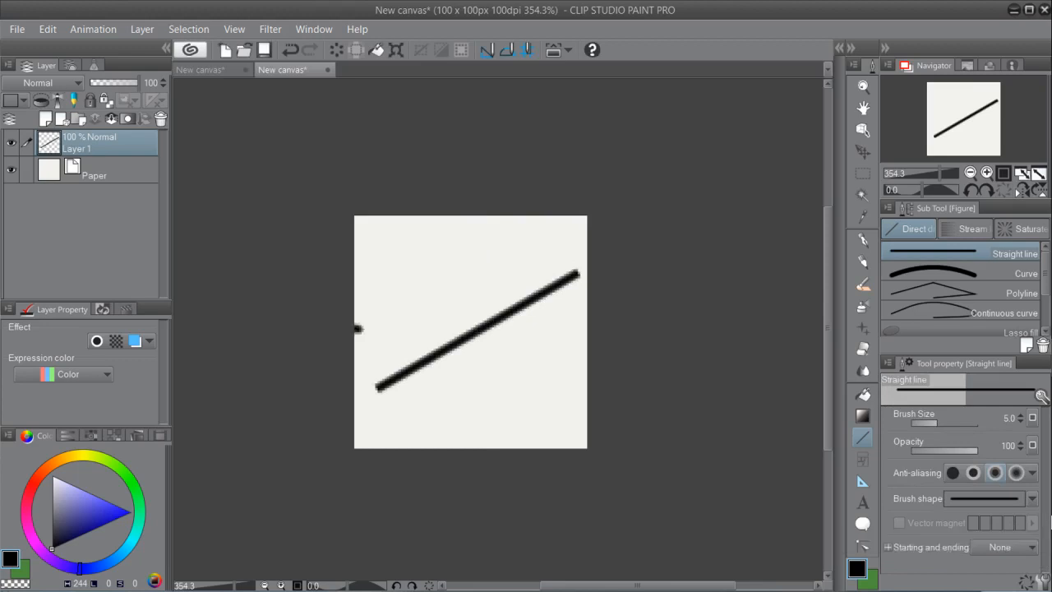
# - Sketch a horizontal reference line across the diagonal to check its slope
pyautogui.moveTo(365, 332); pyautogui.dragTo(583, 329)
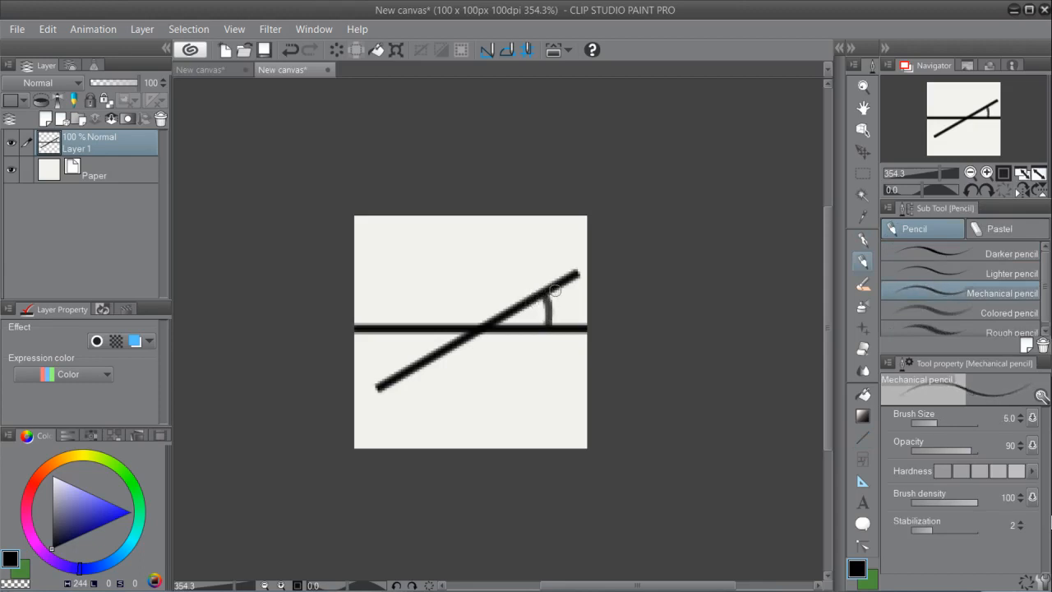
pyautogui.moveTo(567, 236)
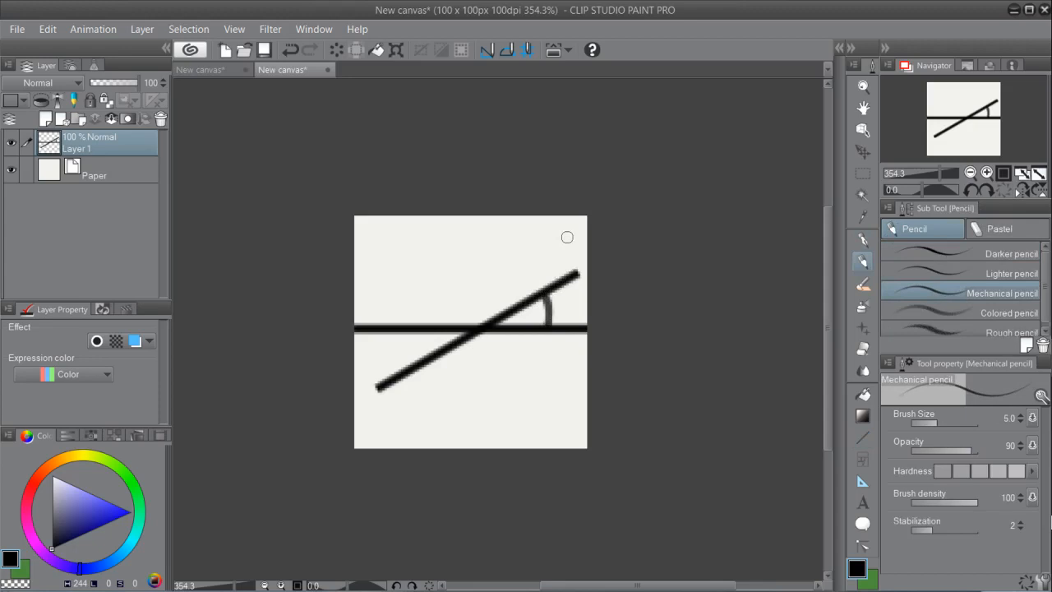
pyautogui.moveTo(562, 256)
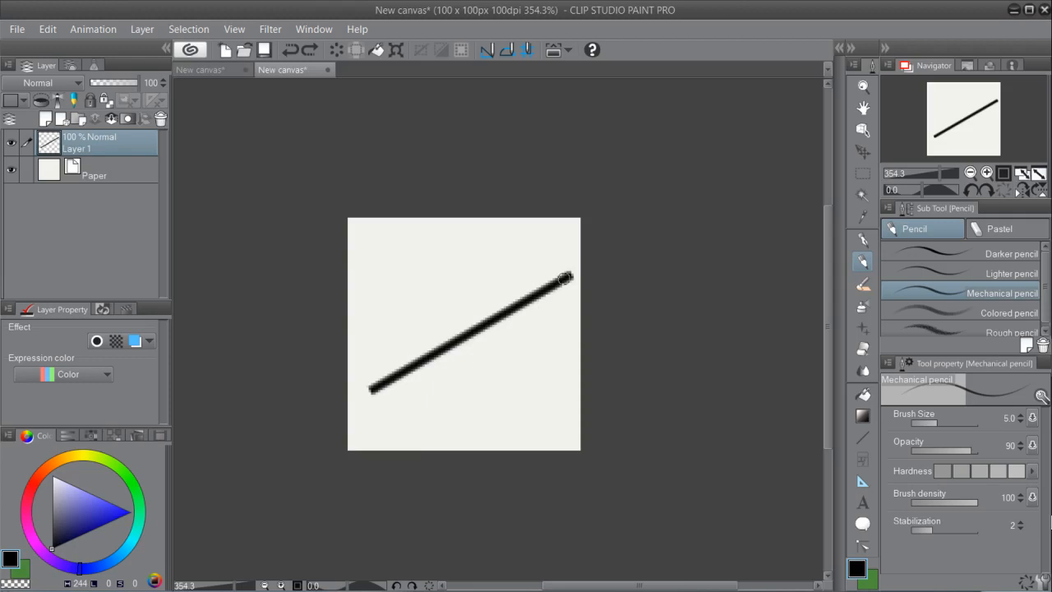
pyautogui.moveTo(572, 207)
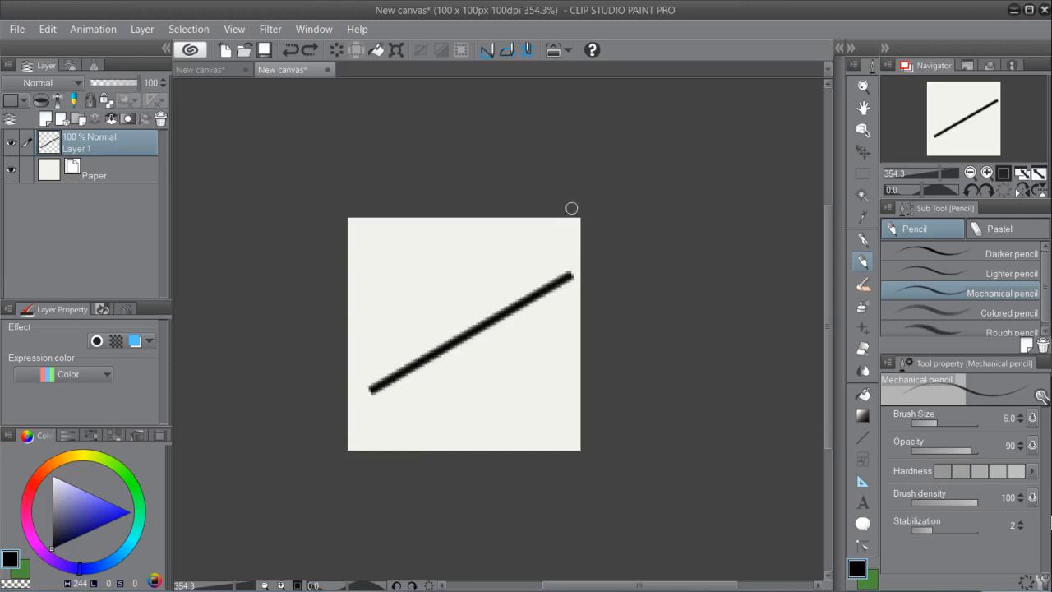
pyautogui.moveTo(485, 152)
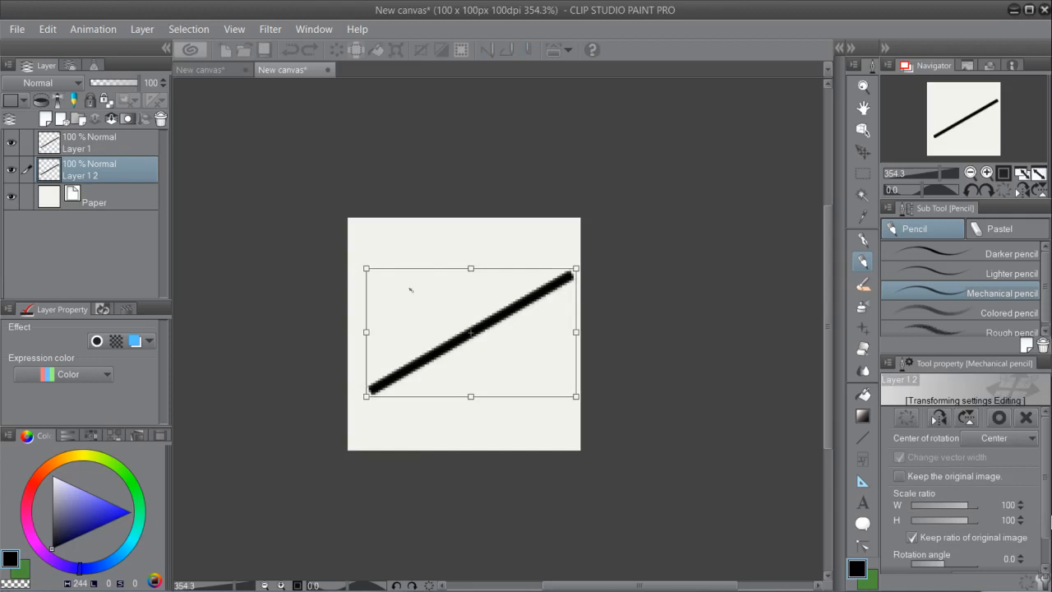
pyautogui.moveTo(457, 292)
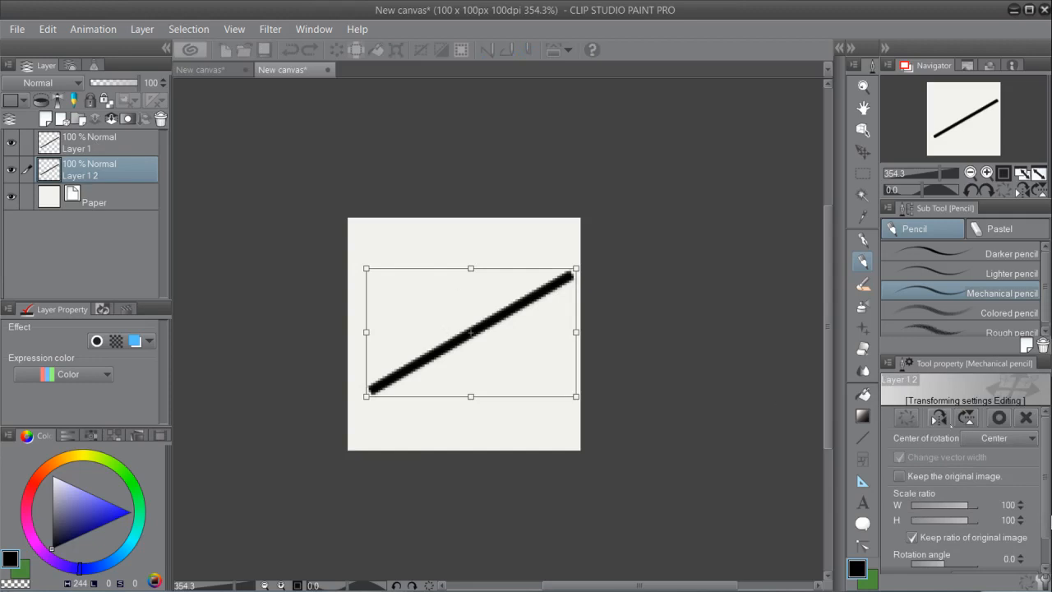
pyautogui.moveTo(940, 417)
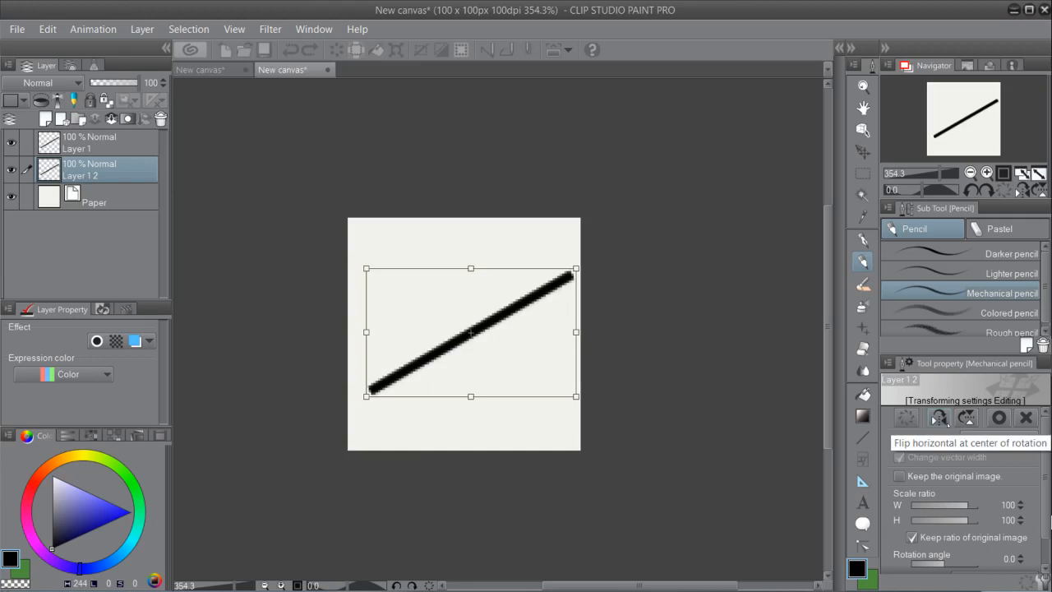
# - Flip the duplicated line horizontally to form an X, then select the original layer
pyautogui.click(939, 417)
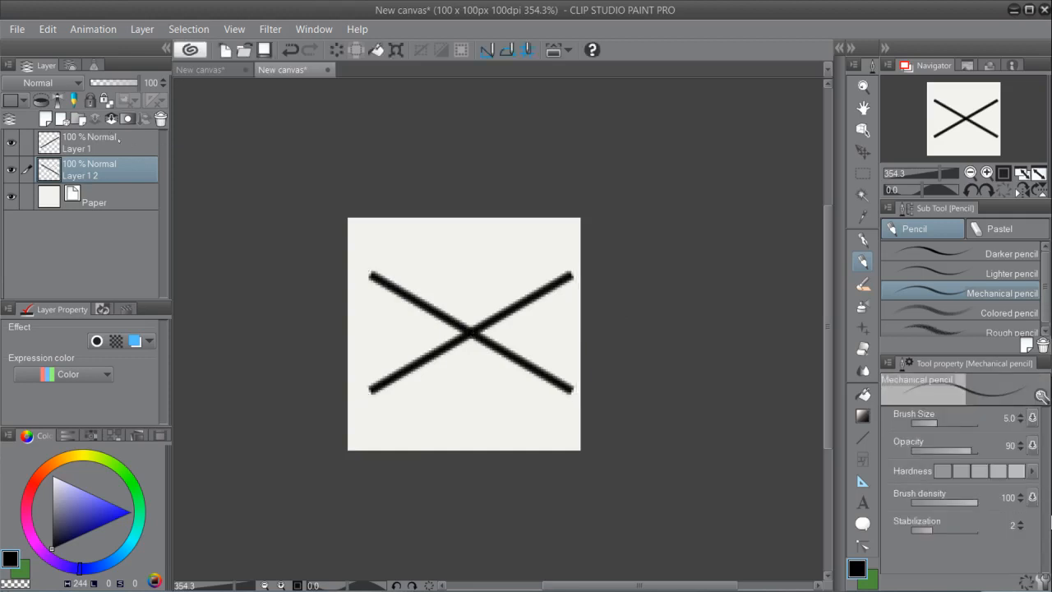
pyautogui.click(90, 142)
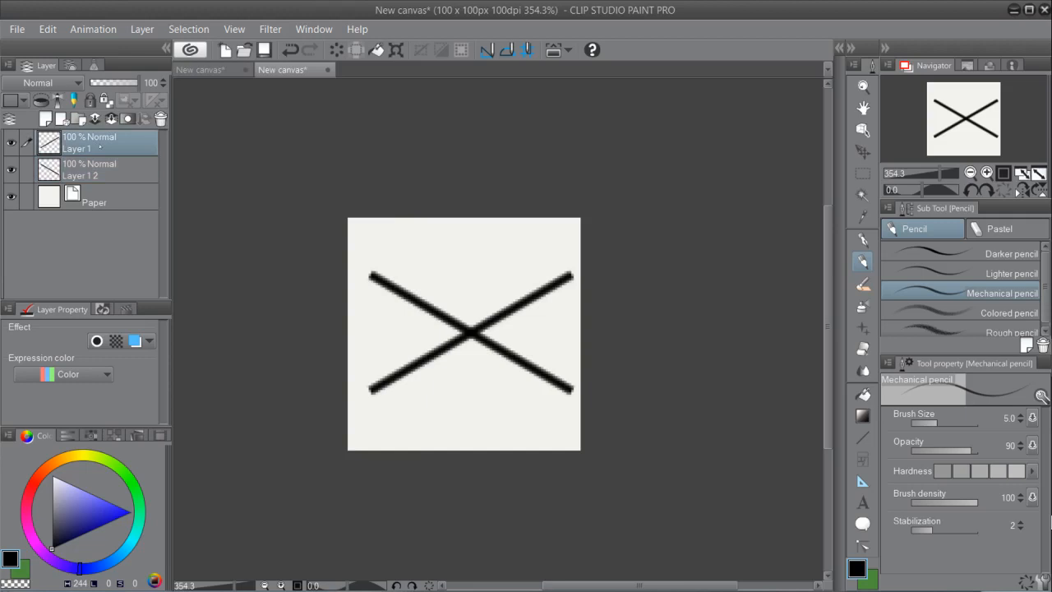
pyautogui.moveTo(112, 118)
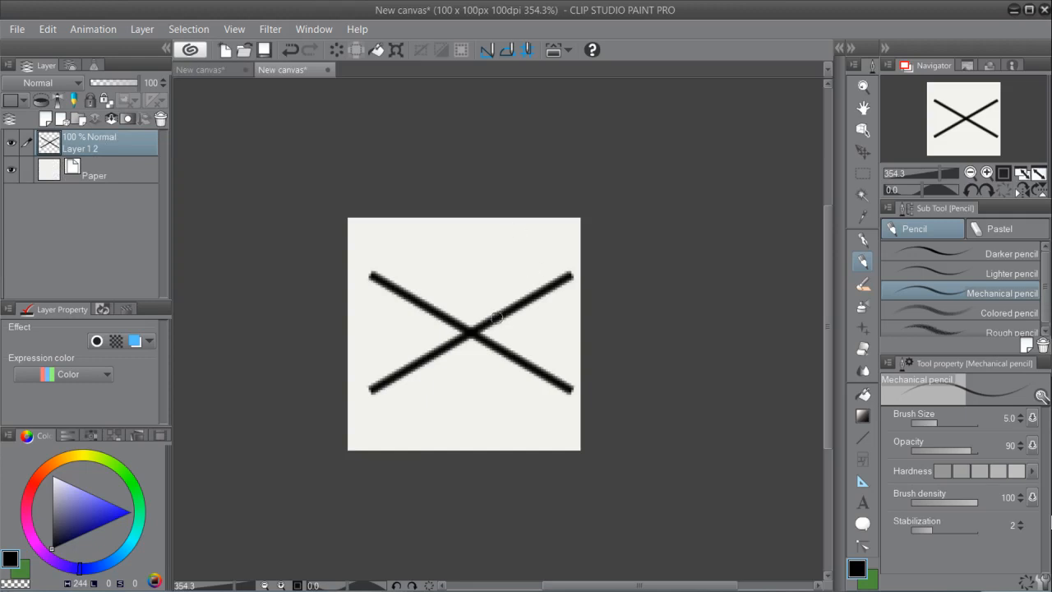
pyautogui.moveTo(543, 320)
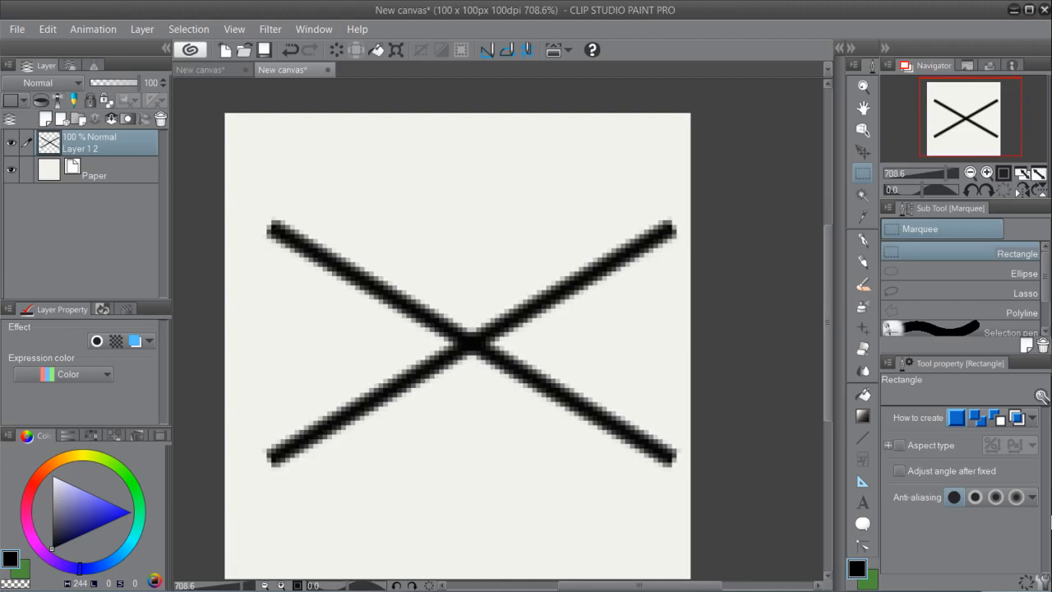
# - Select a rectangle spanning the four endpoints of the X lines
pyautogui.moveTo(271, 233); pyautogui.dragTo(342, 286)
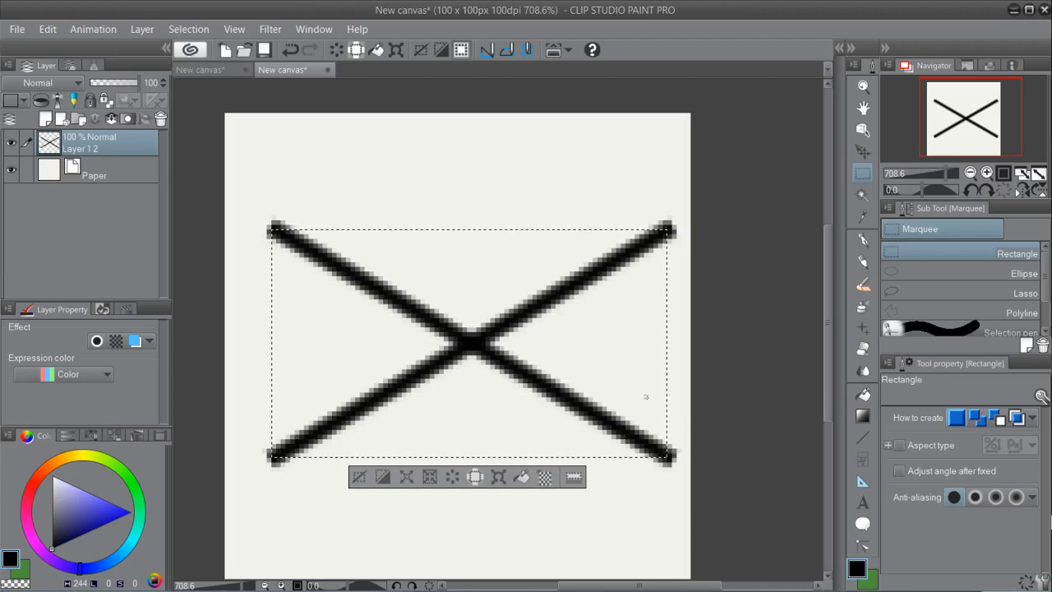
pyautogui.moveTo(358, 476)
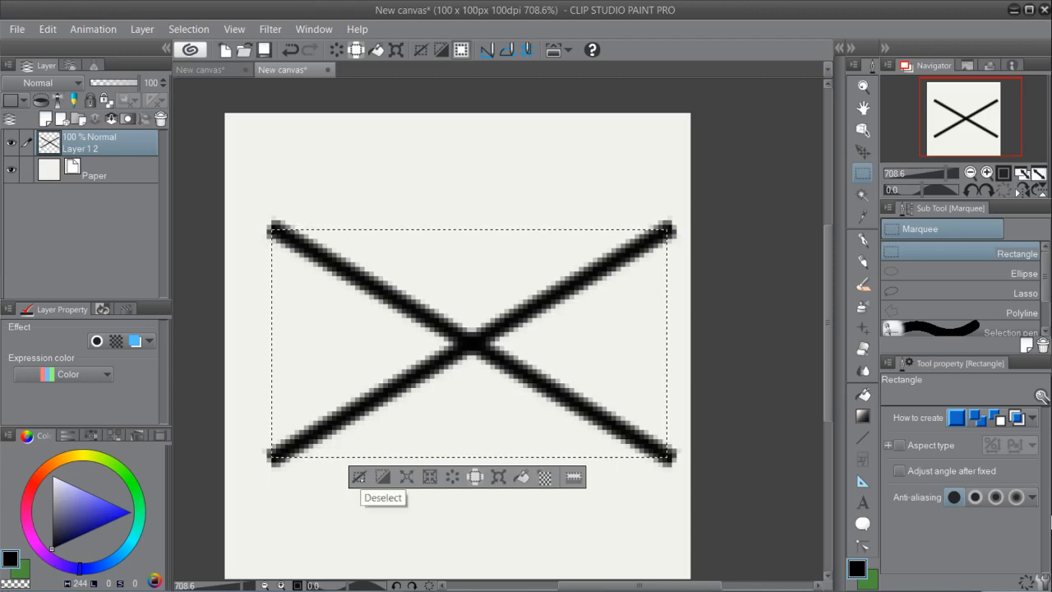
pyautogui.click(234, 30)
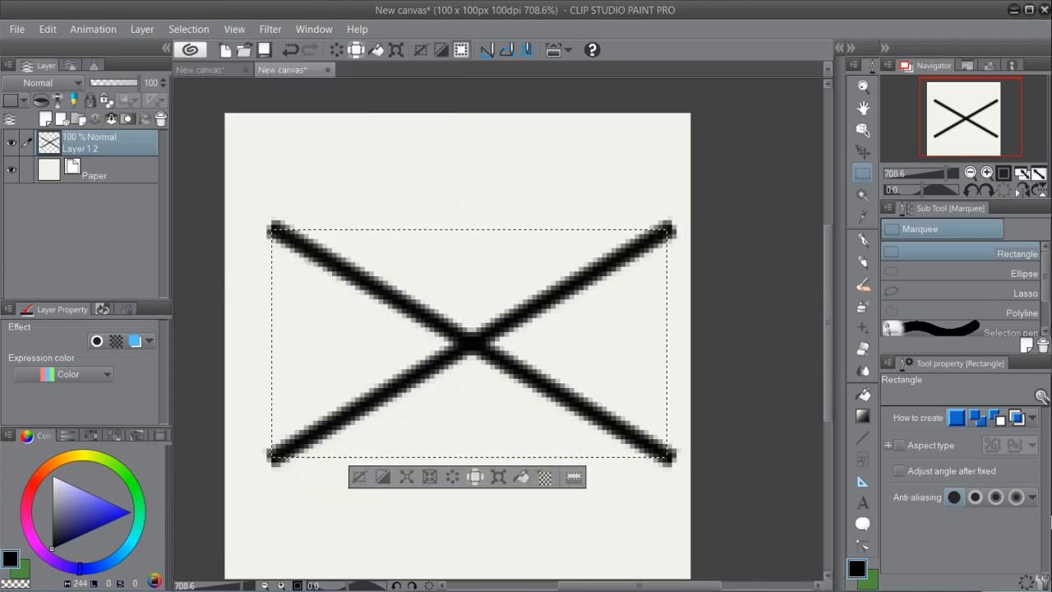
pyautogui.moveTo(429, 477)
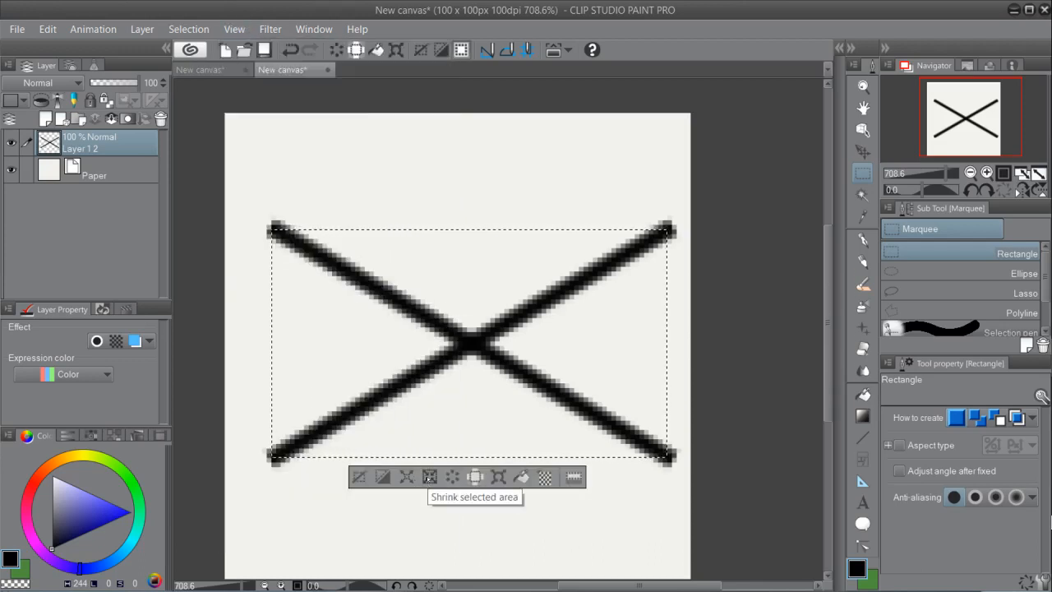
pyautogui.moveTo(475, 477)
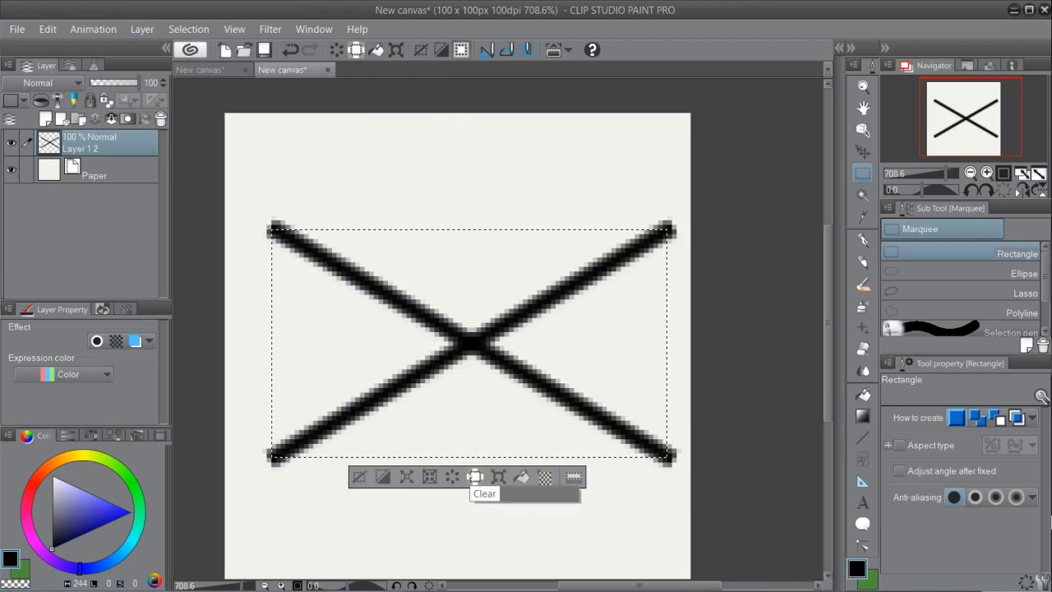
pyautogui.moveTo(475, 476)
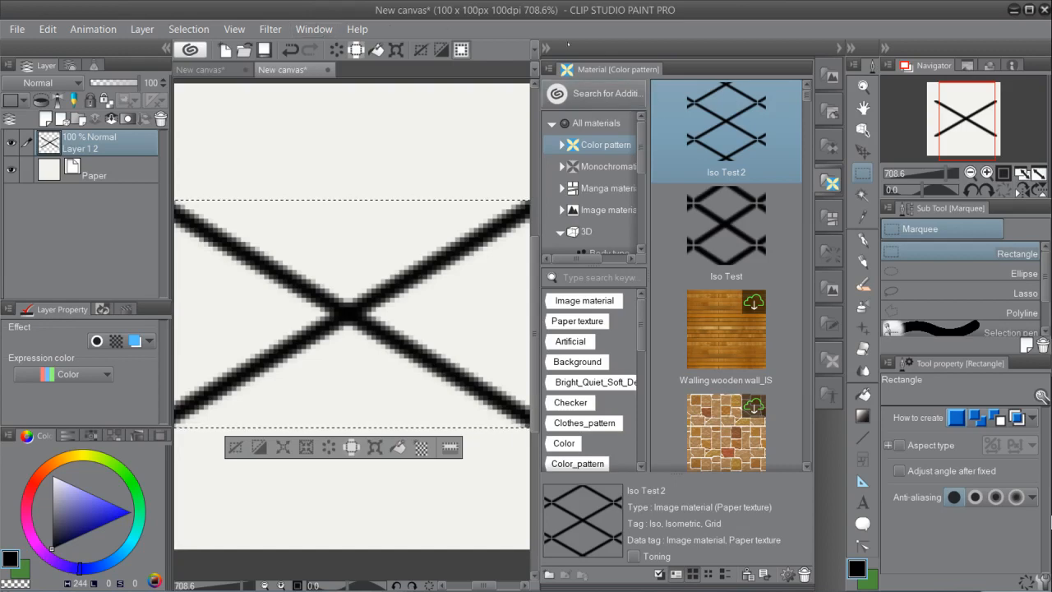
pyautogui.click(314, 30)
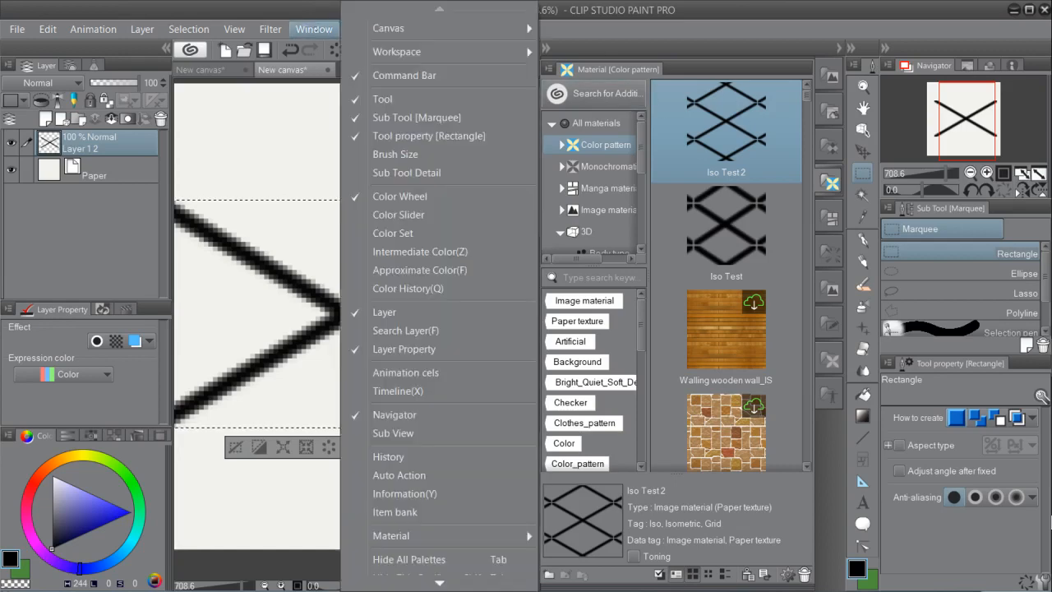
pyautogui.click(391, 536)
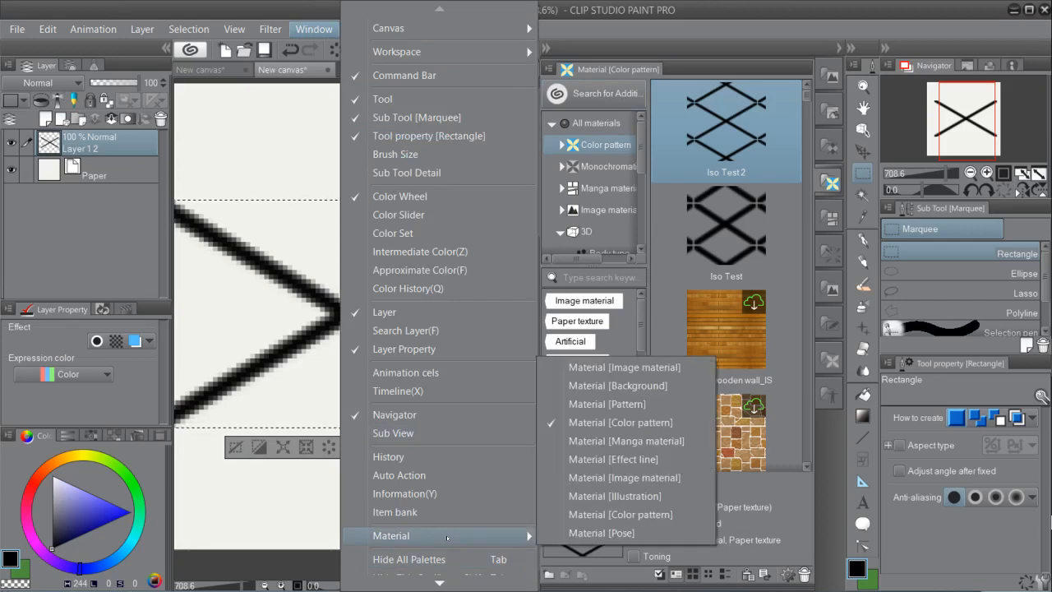
pyautogui.moveTo(621, 420)
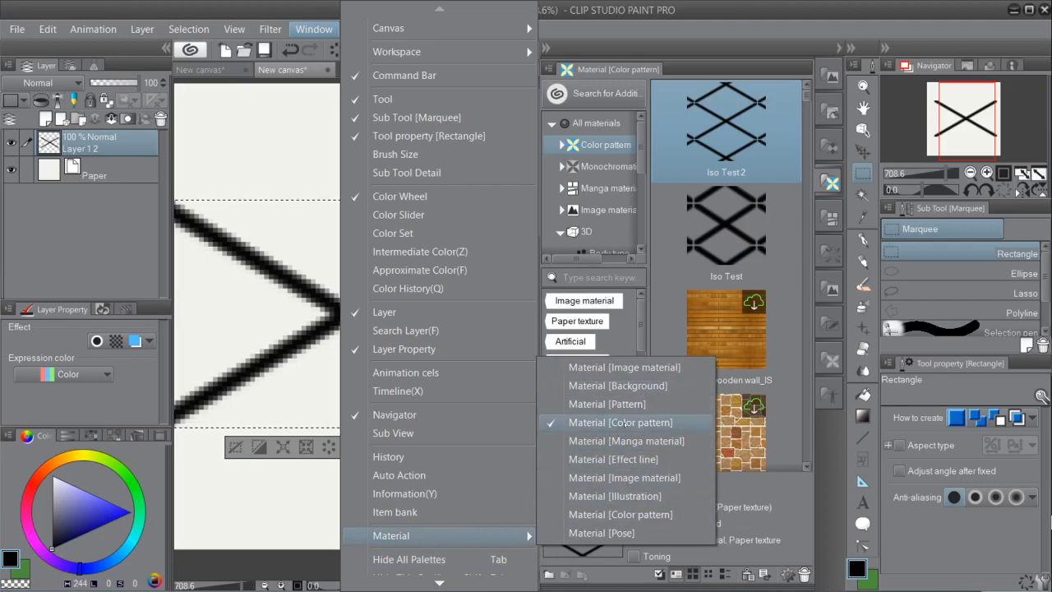
pyautogui.moveTo(625, 440)
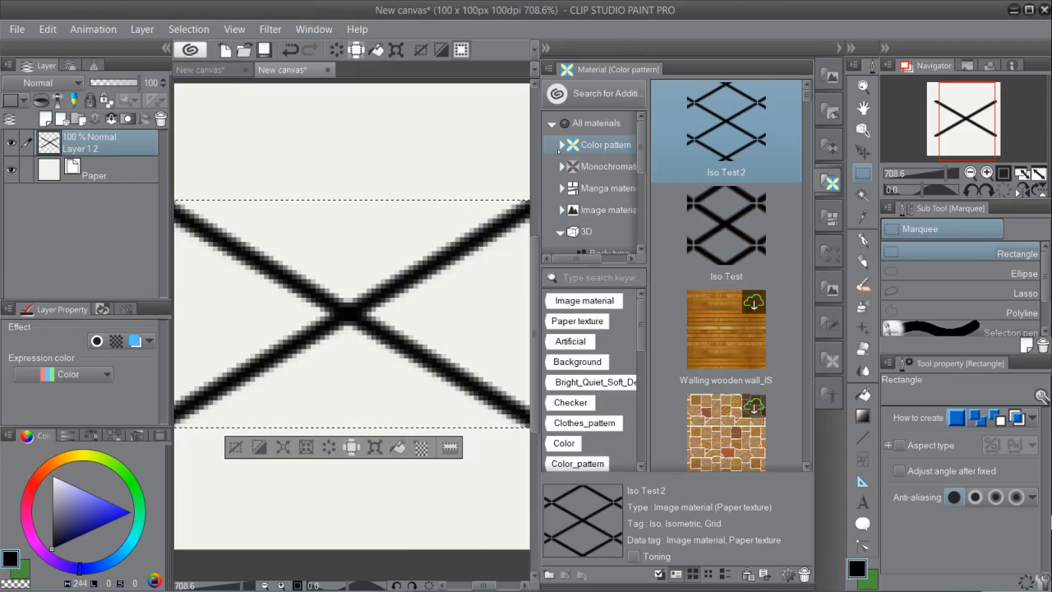
# - Browse Color pattern > Pattern and begin registering the X tile as an image material
pyautogui.click(559, 144)
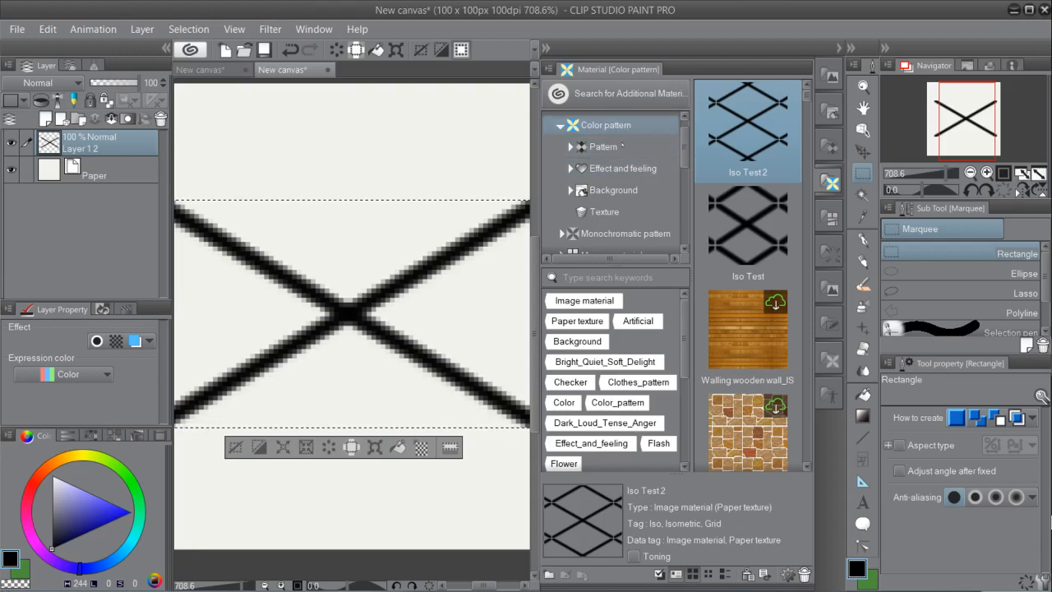
pyautogui.click(570, 147)
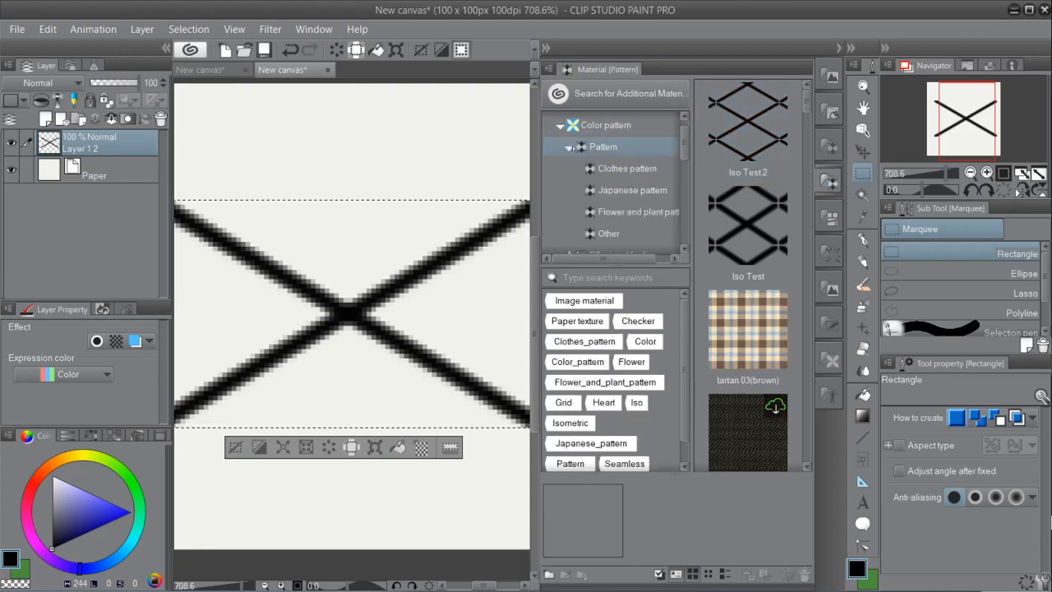
pyautogui.click(627, 168)
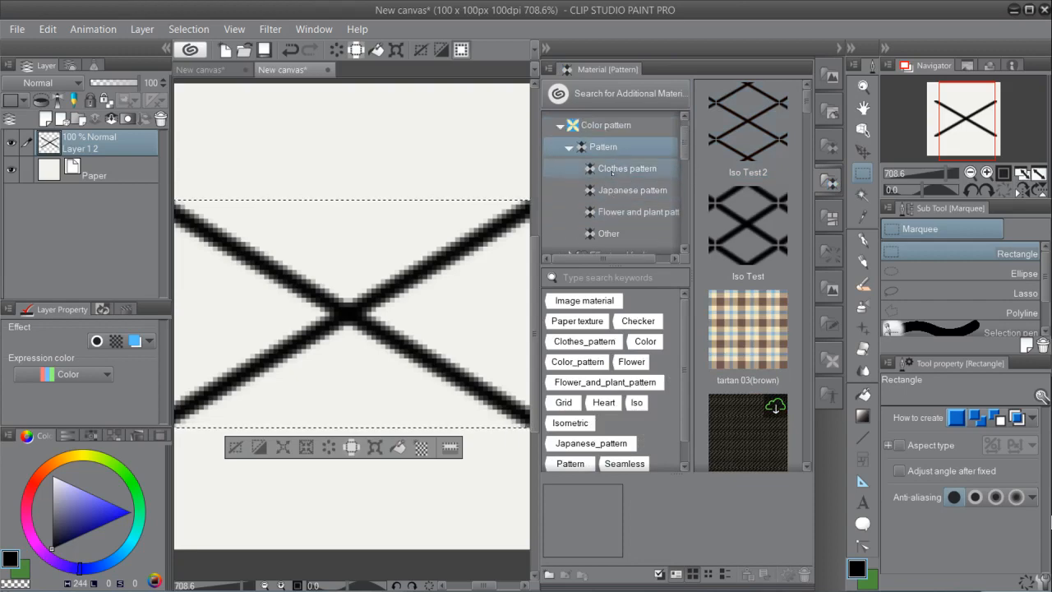
pyautogui.click(608, 233)
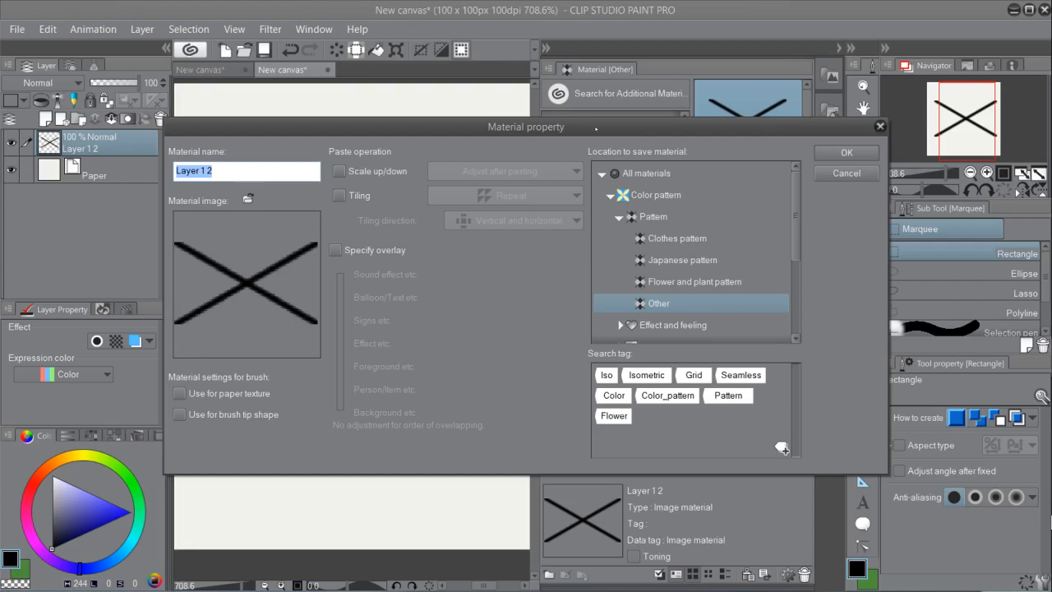
# - Replace the default material name with 'Iso Grid 30 Degrees'
pyautogui.moveTo(526, 127); pyautogui.dragTo(525, 105)
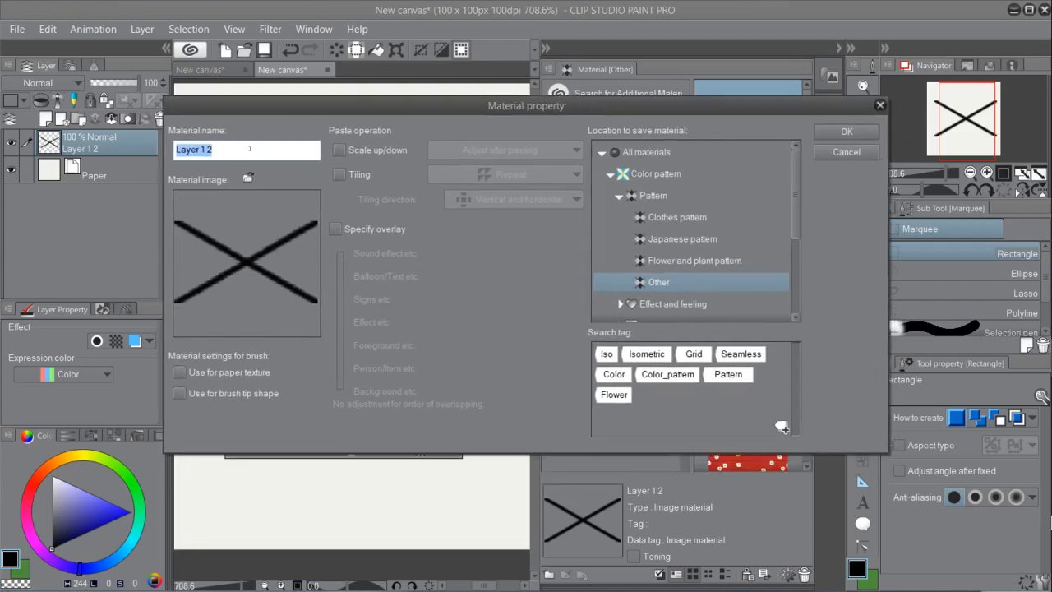
pyautogui.write('ls')
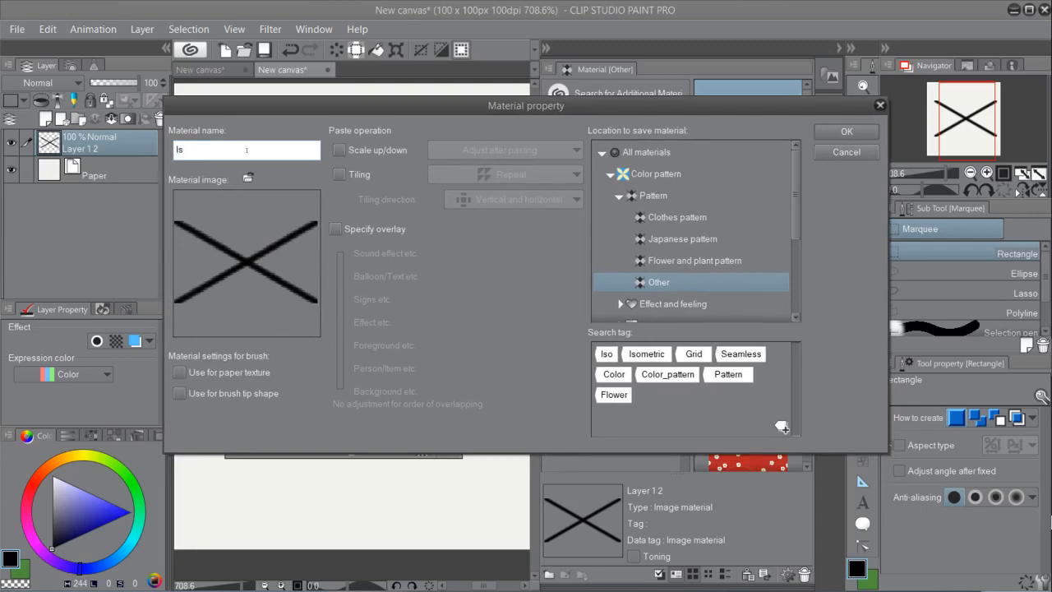
pyautogui.write('o Gri')
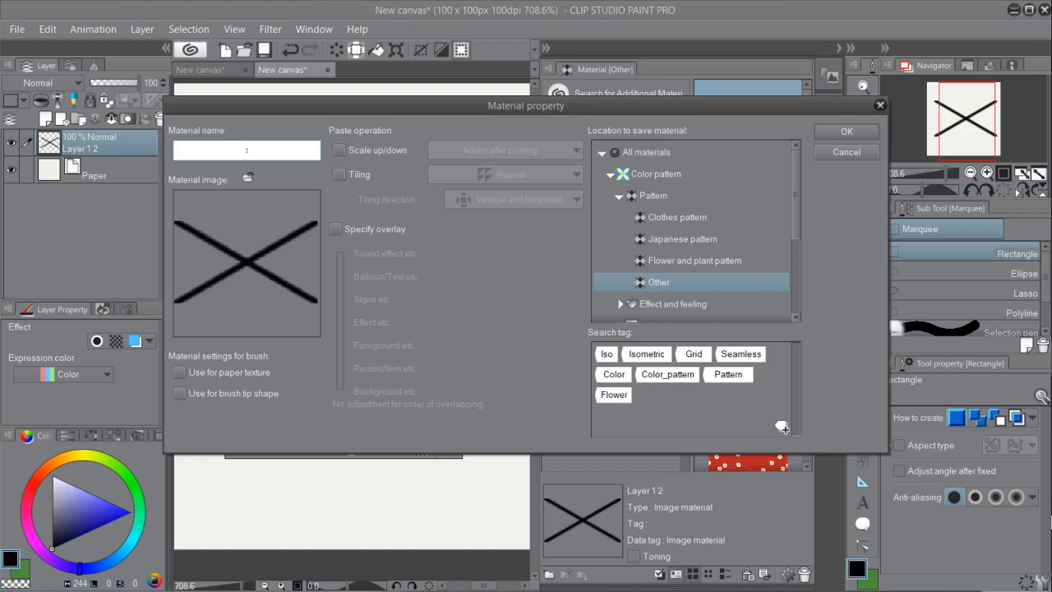
pyautogui.write('Iso Gird 30 De')
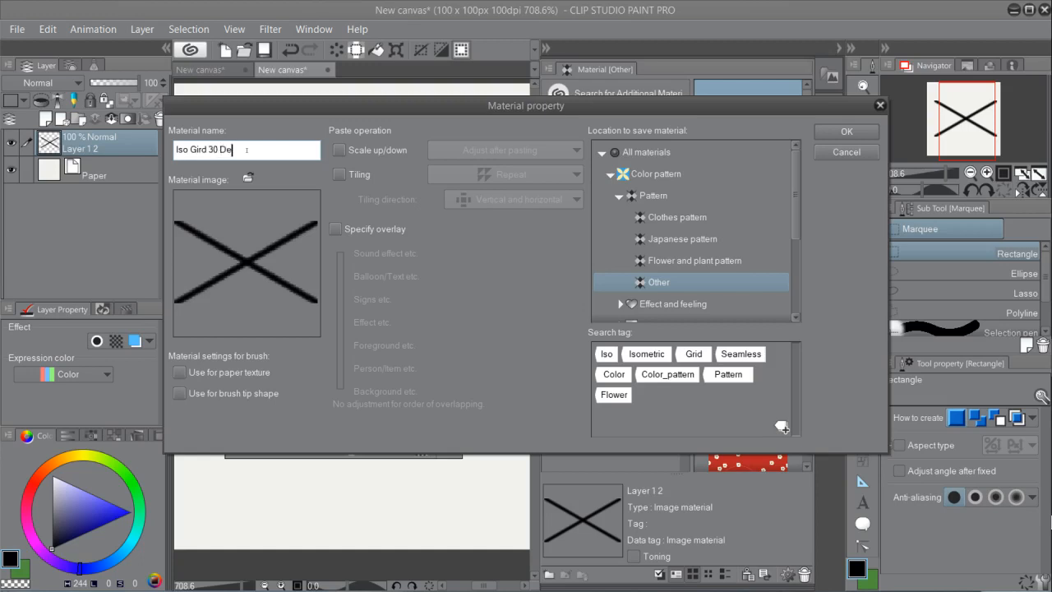
pyautogui.write('grees')
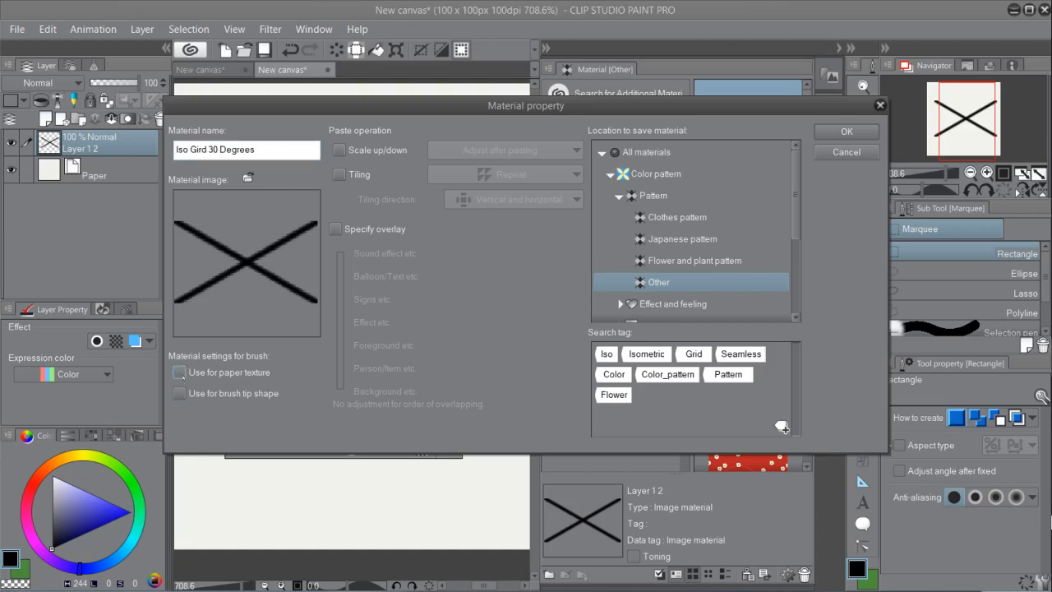
# - Enable Use for paper texture, fit-to-scale and Tiling, and add a pattern tag
pyautogui.click(179, 371)
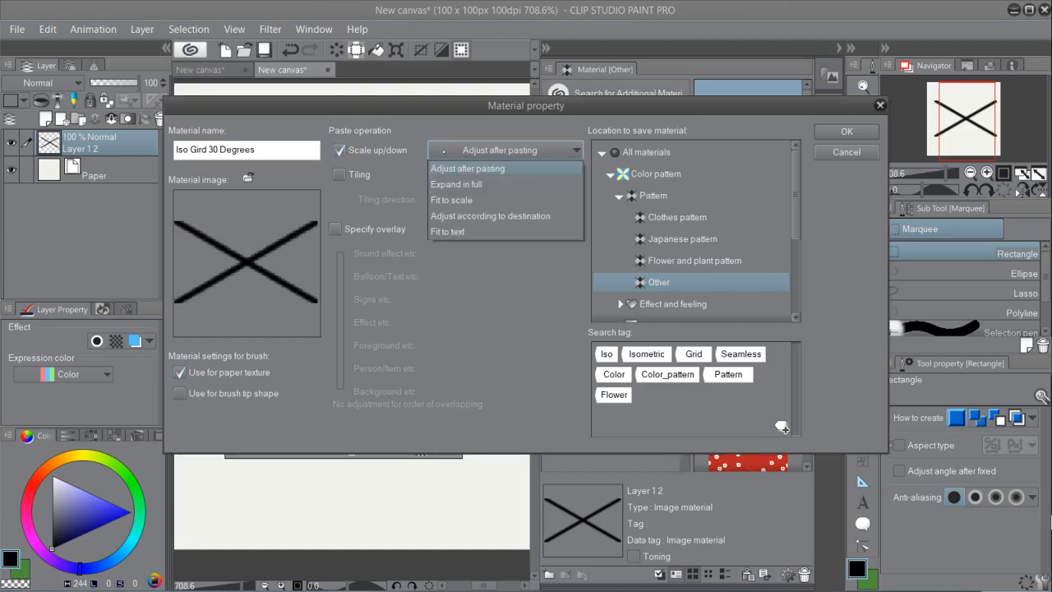
pyautogui.click(450, 201)
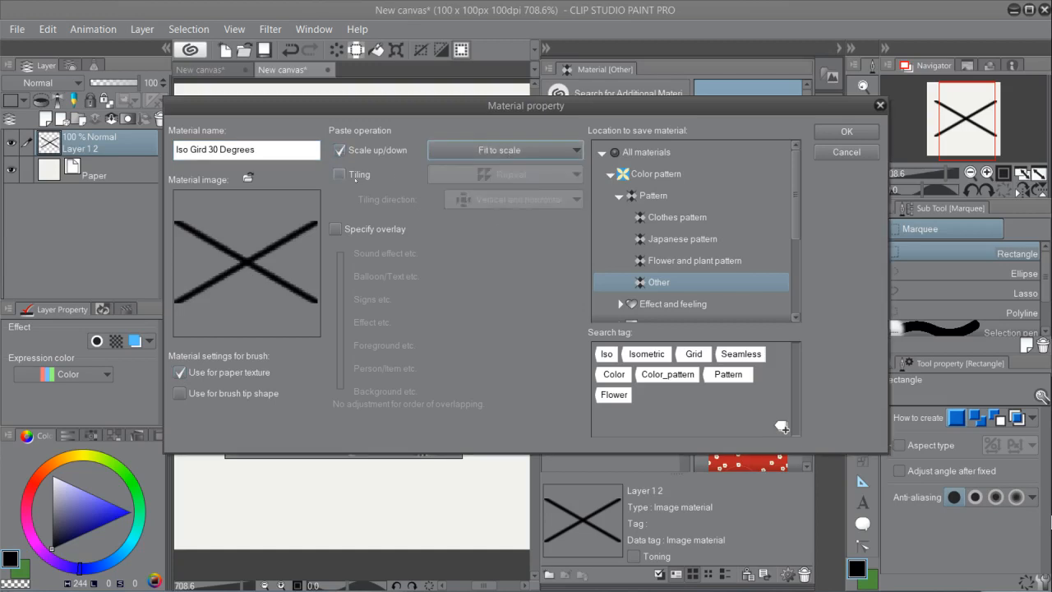
pyautogui.click(339, 175)
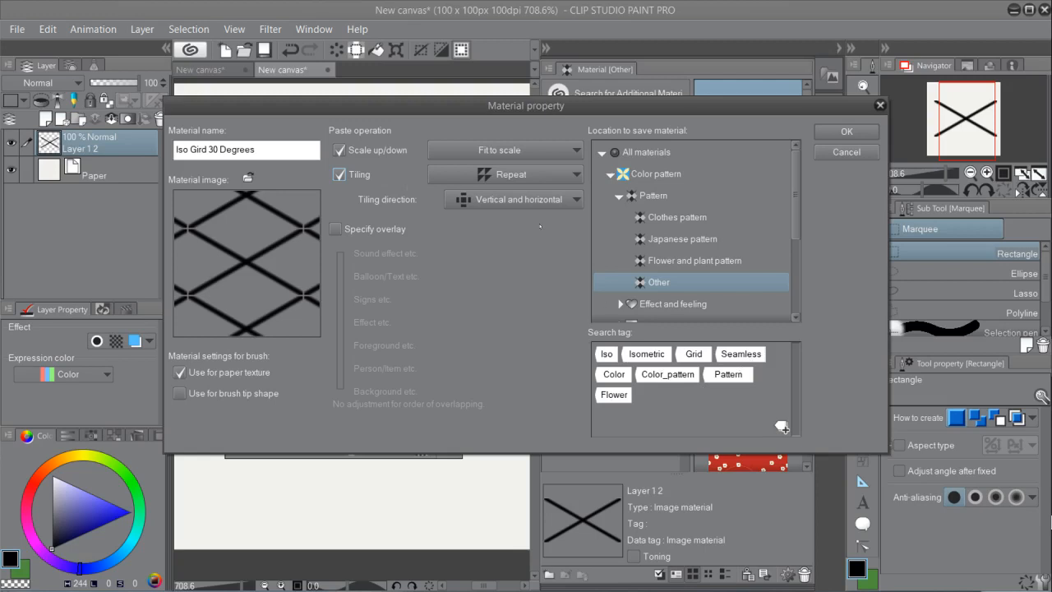
pyautogui.moveTo(735, 381)
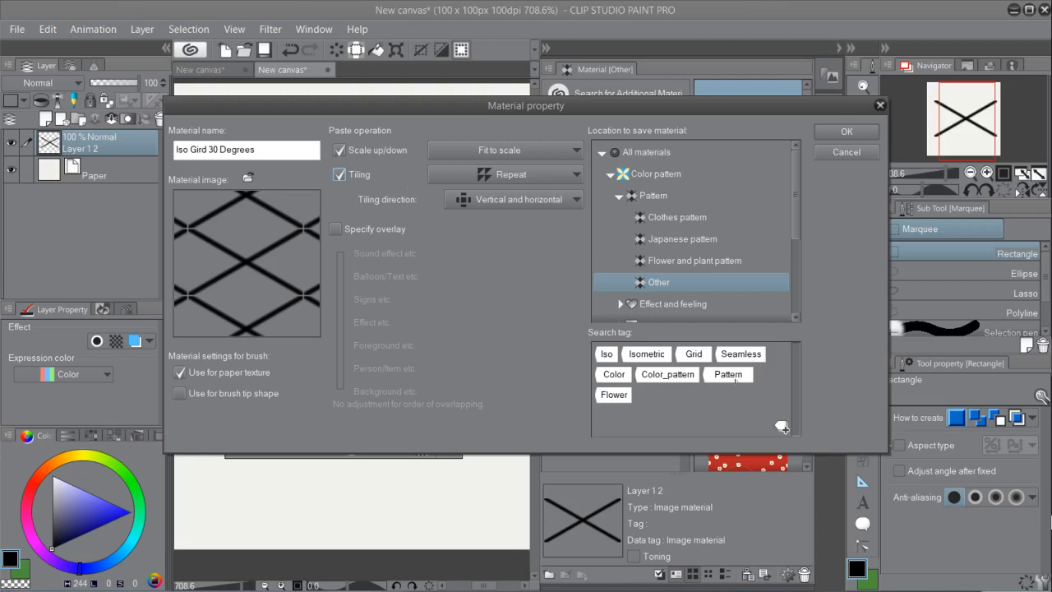
pyautogui.click(740, 353)
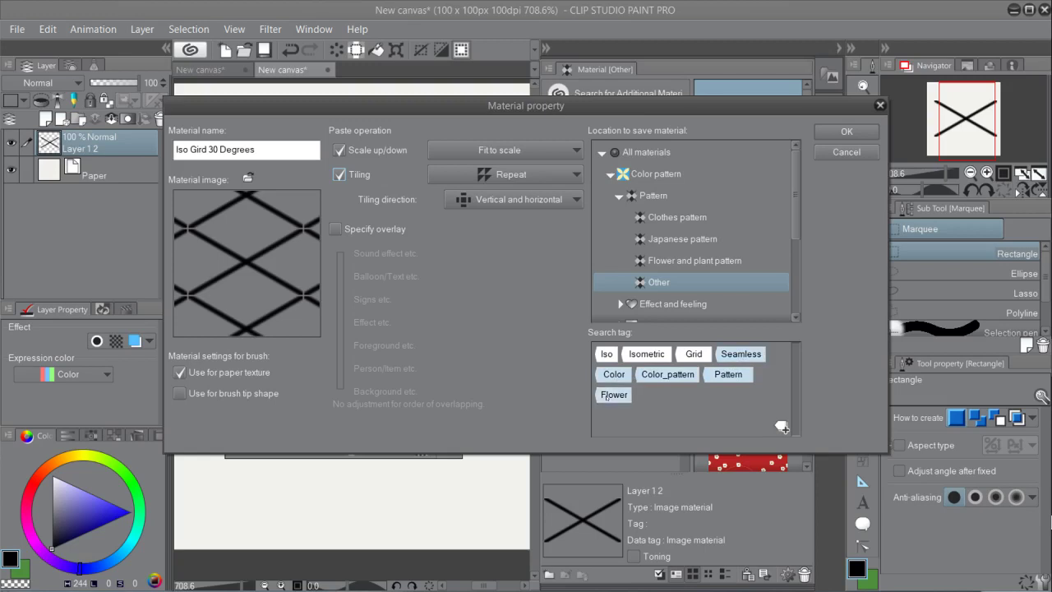
pyautogui.moveTo(772, 386)
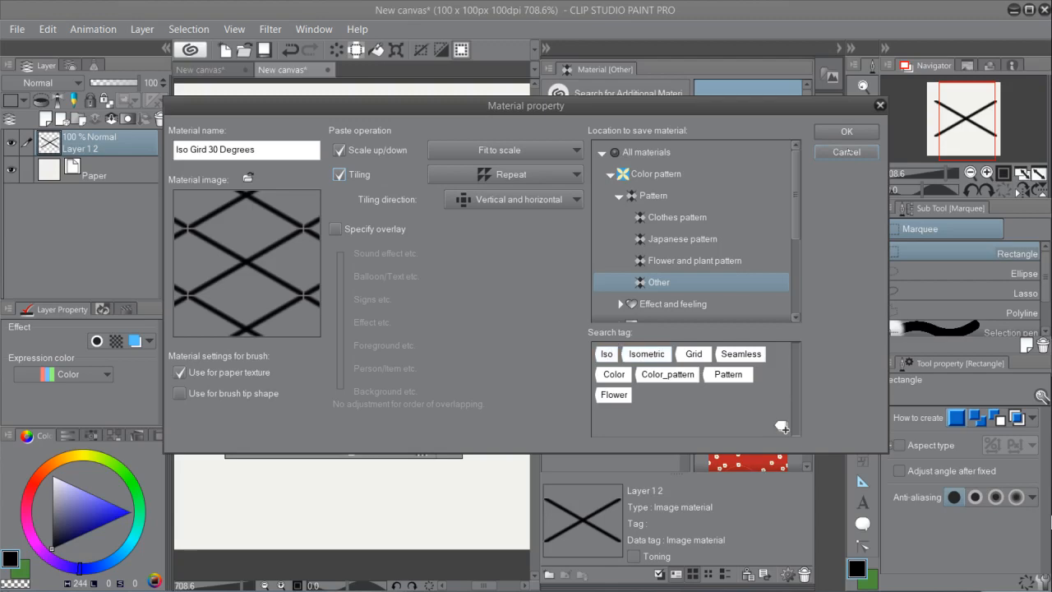
pyautogui.moveTo(654, 523)
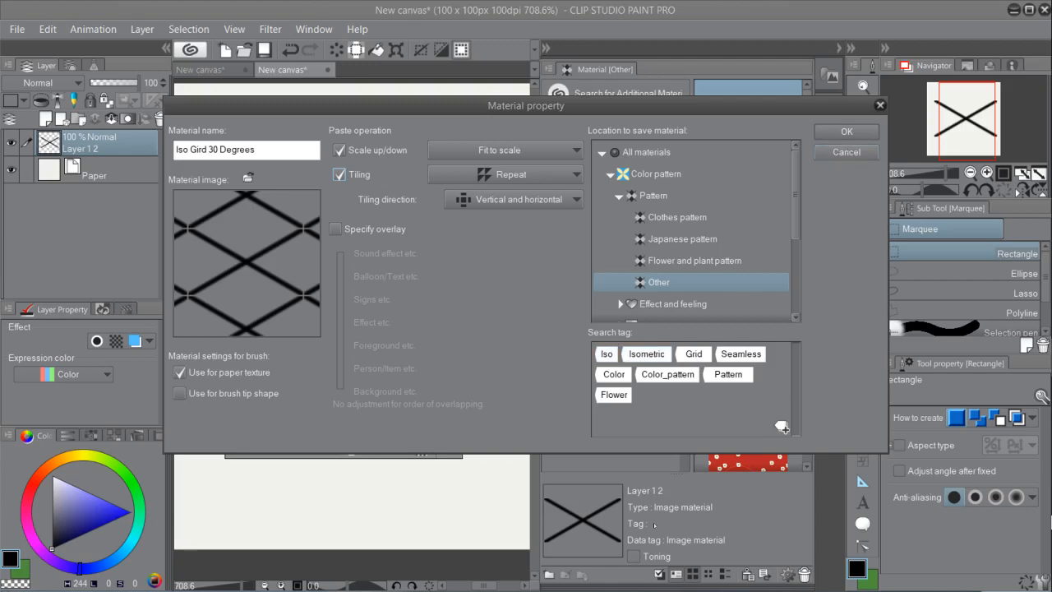
pyautogui.moveTo(717, 369)
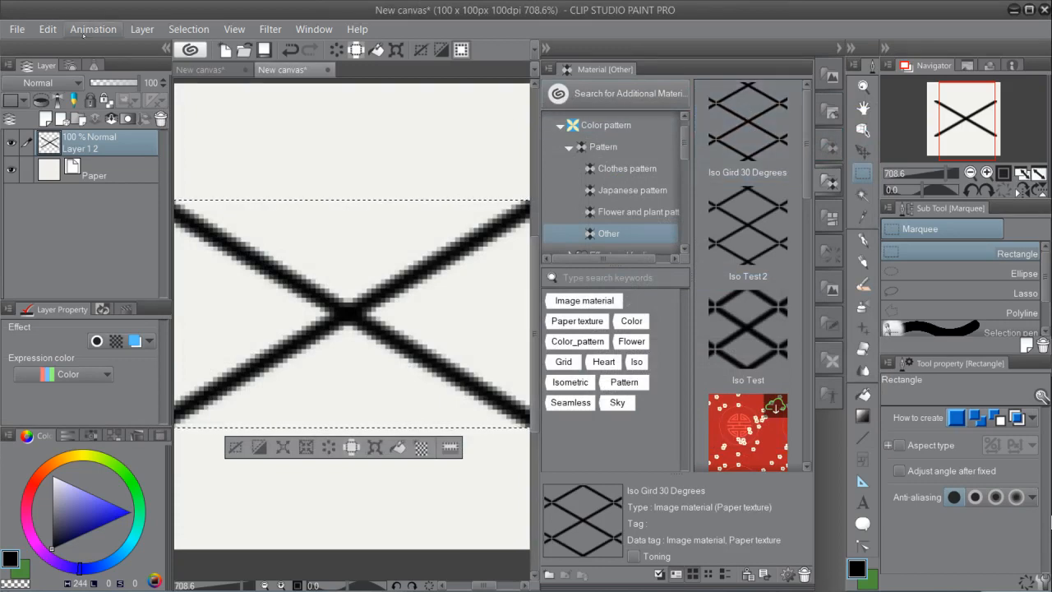
# - Start a new image material registration with Scale up/down, Tiling and paper texture enabled
pyautogui.click(46, 30)
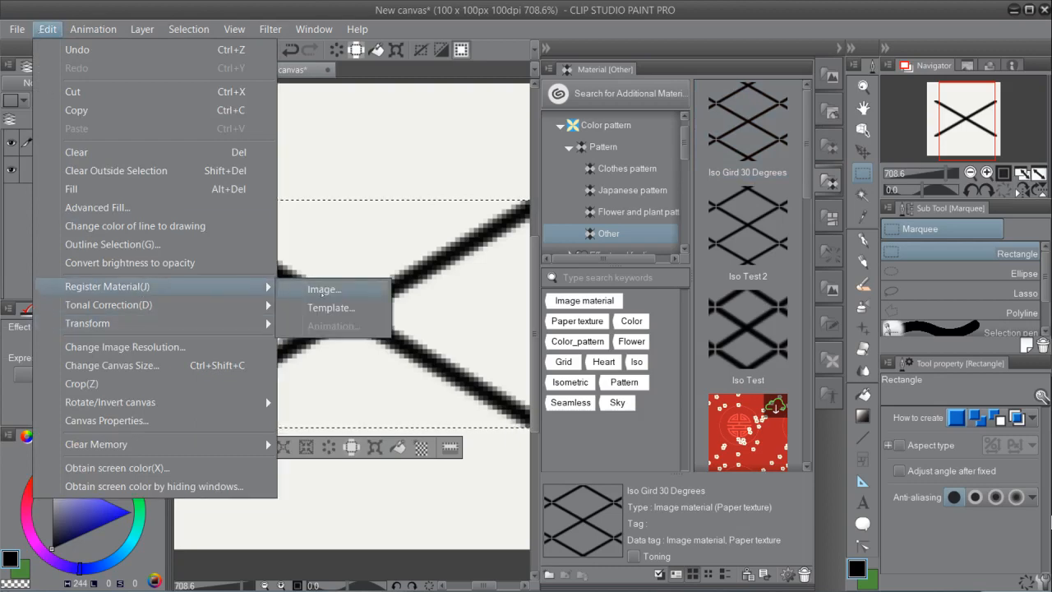
pyautogui.click(322, 289)
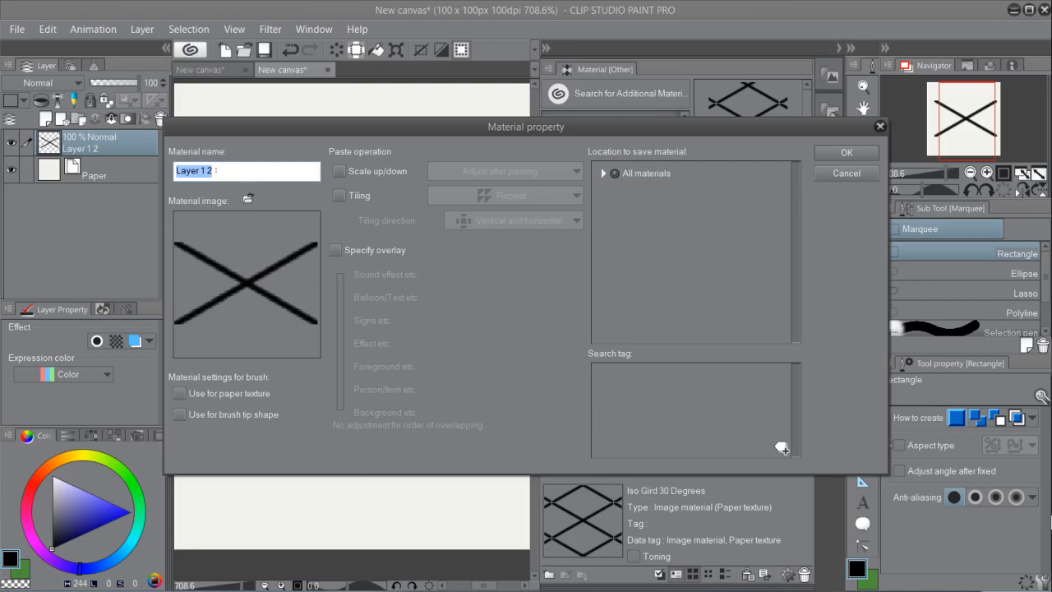
pyautogui.click(338, 195)
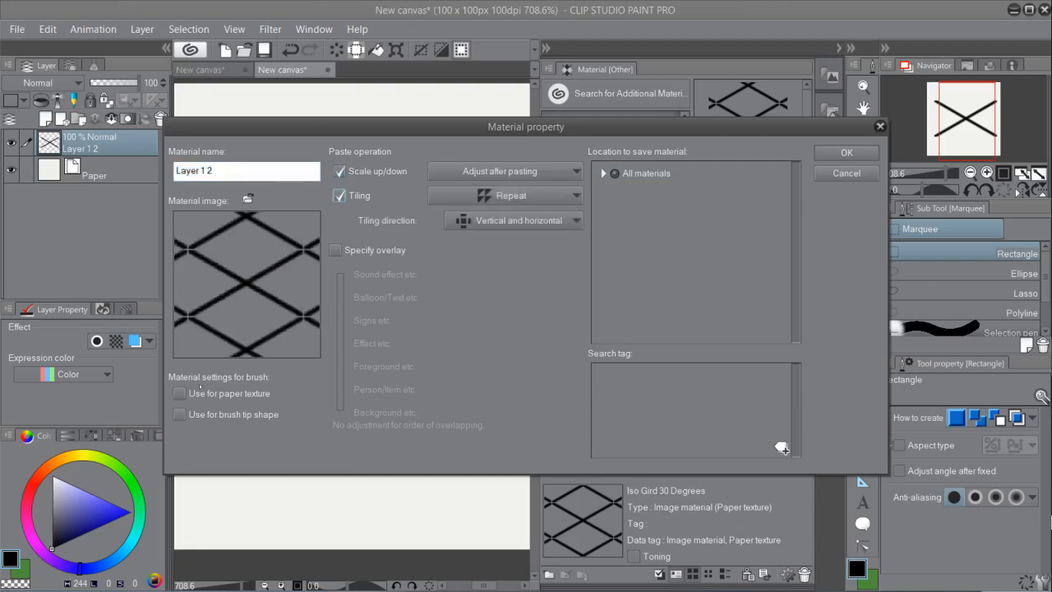
pyautogui.click(179, 392)
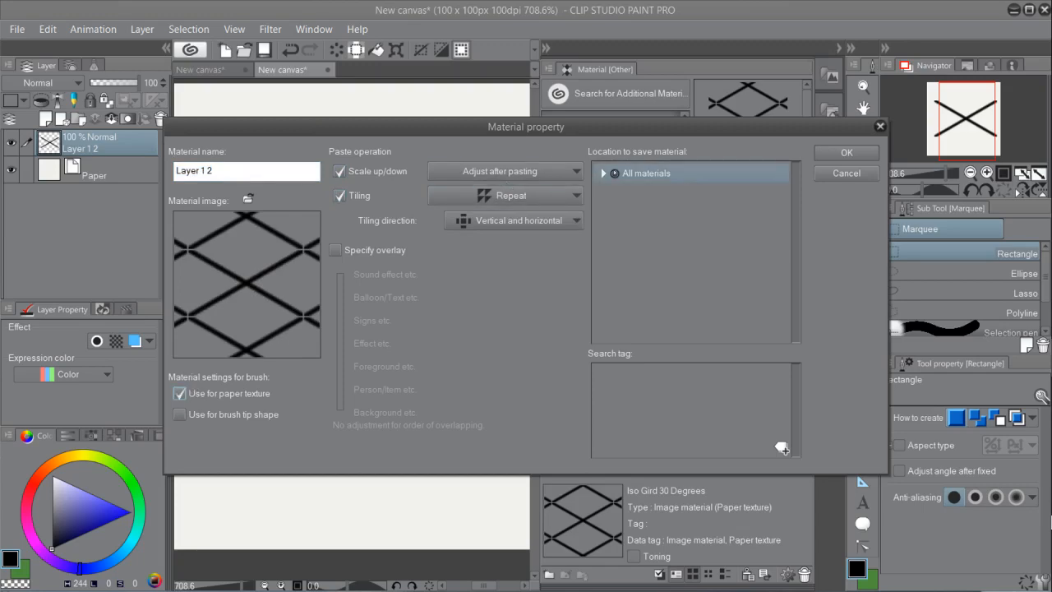
# - Save it to Pattern > Other with tags Iso, Isometric, Grid and confirm registration
pyautogui.click(603, 173)
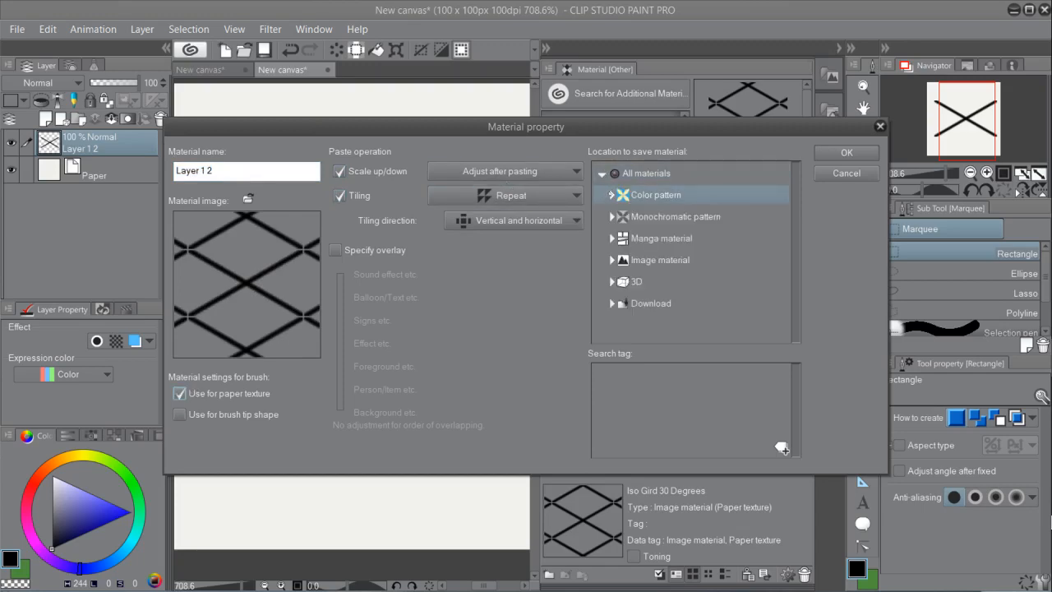
pyautogui.click(611, 194)
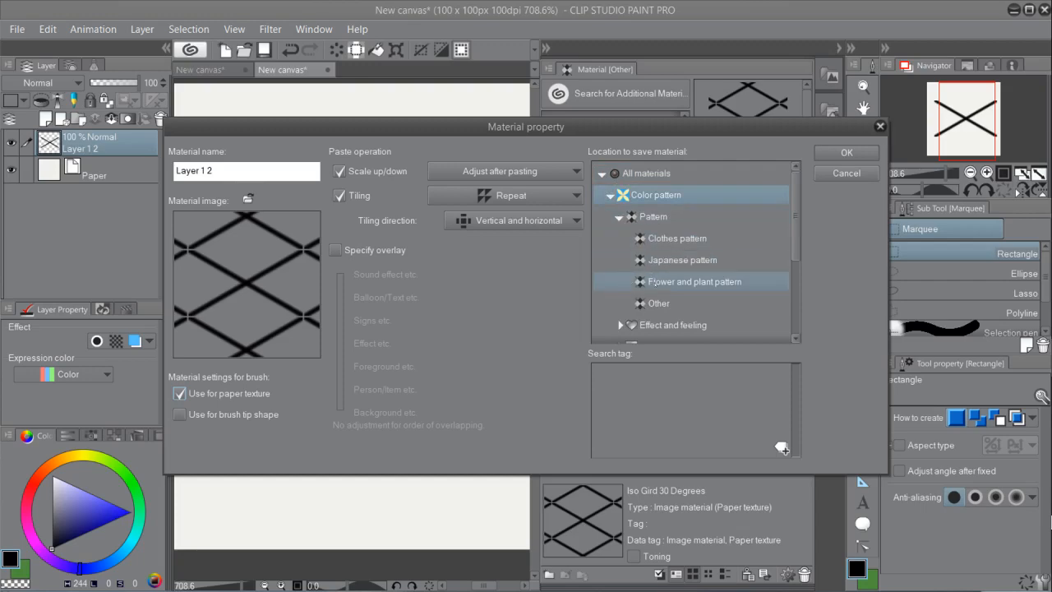
pyautogui.click(658, 302)
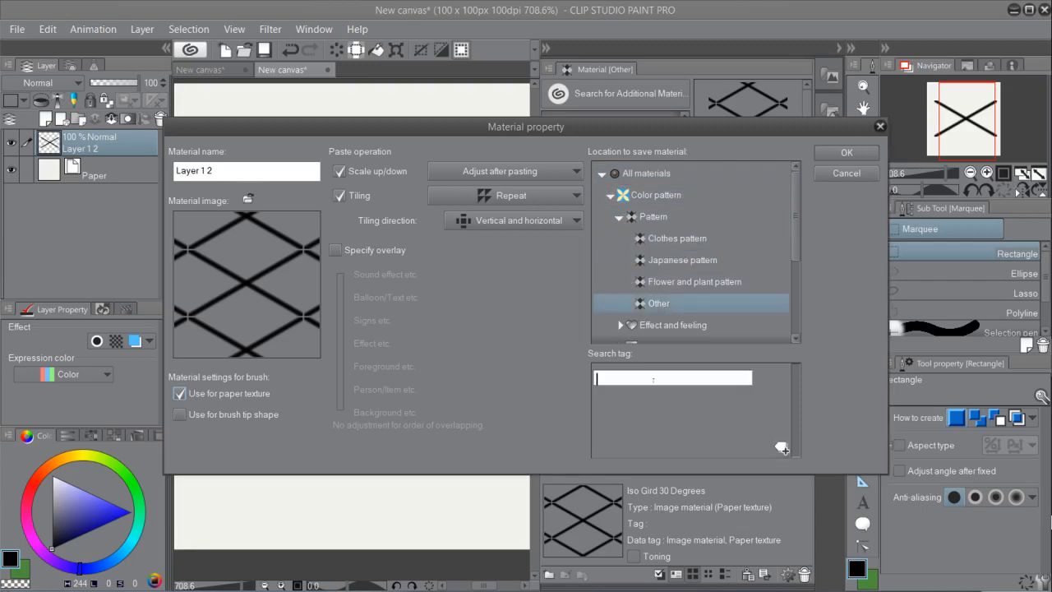
pyautogui.write('Isometric')
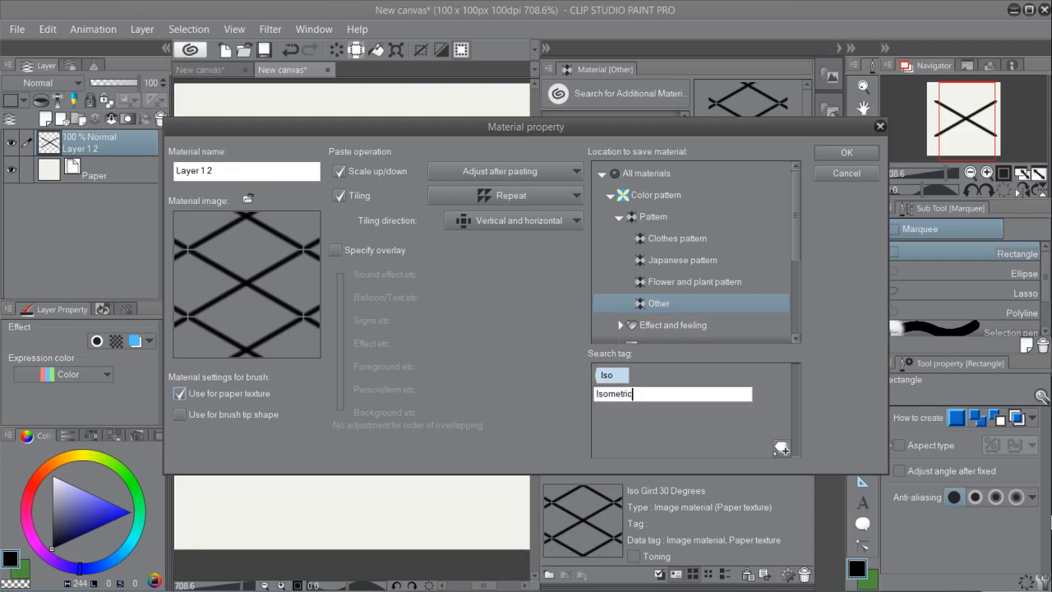
pyautogui.write('Gird')
pyautogui.press('Return')
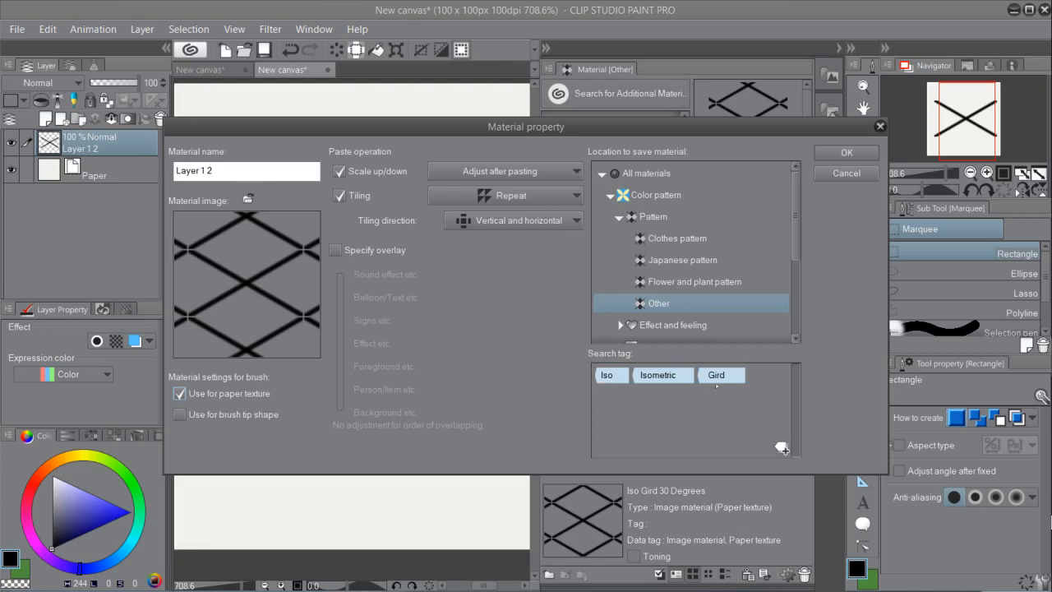
pyautogui.click(737, 374)
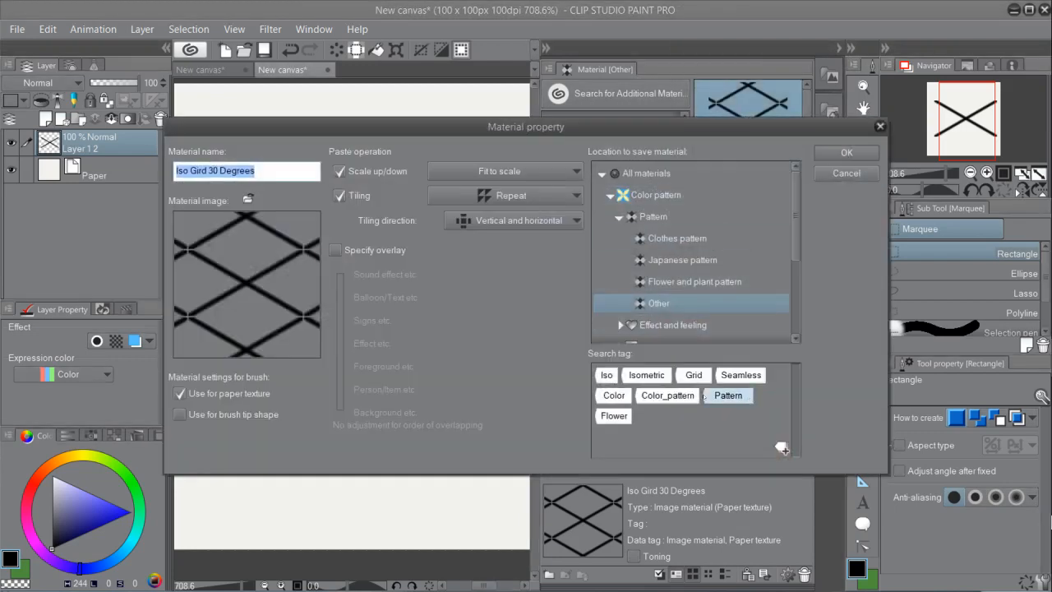
pyautogui.click(613, 394)
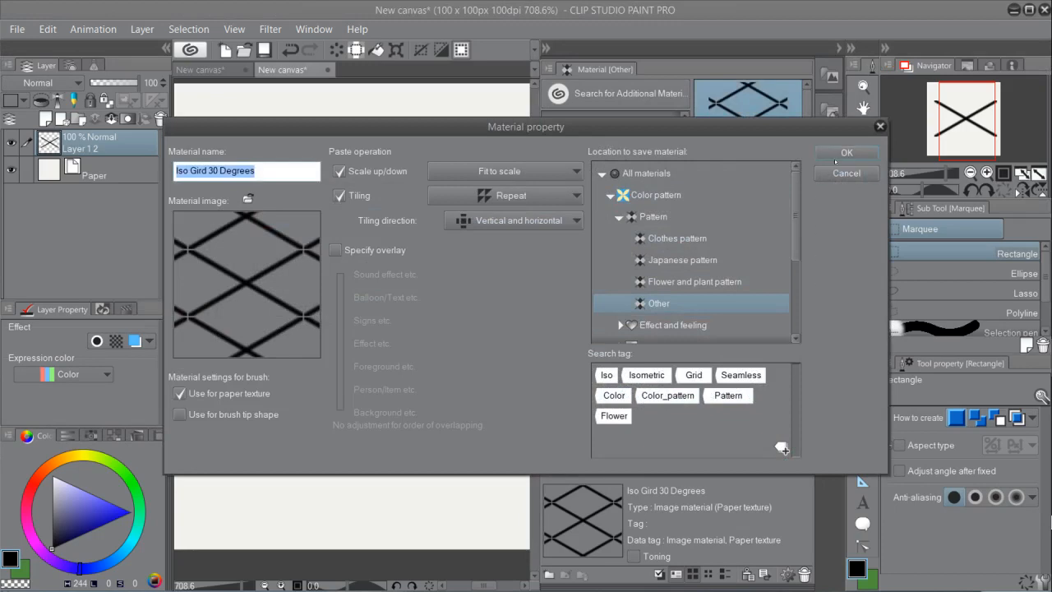
pyautogui.click(846, 153)
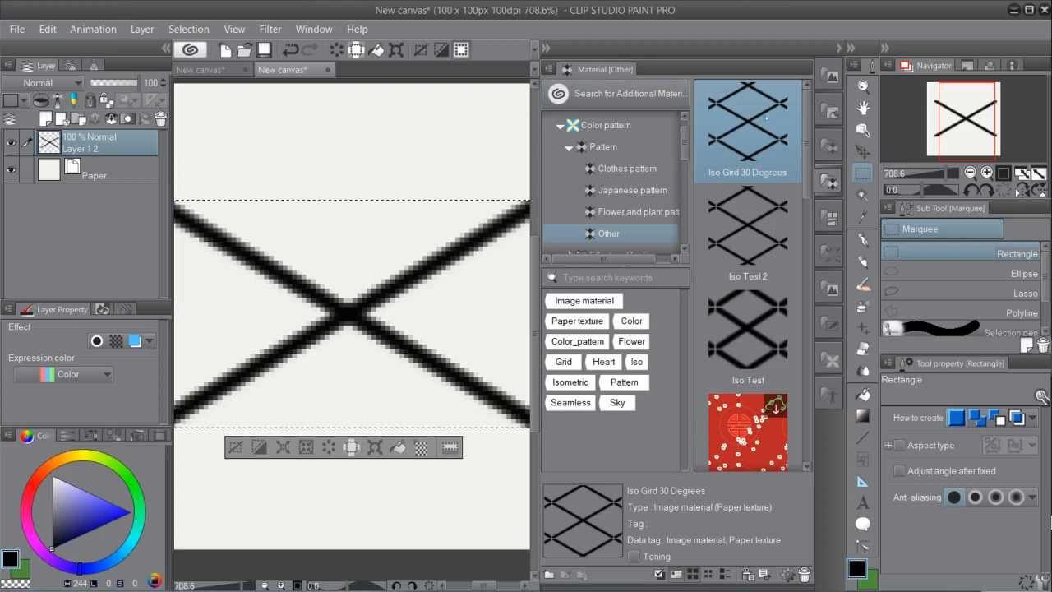
# - Create a new canvas from the B4 preset via File > New
pyautogui.click(16, 29)
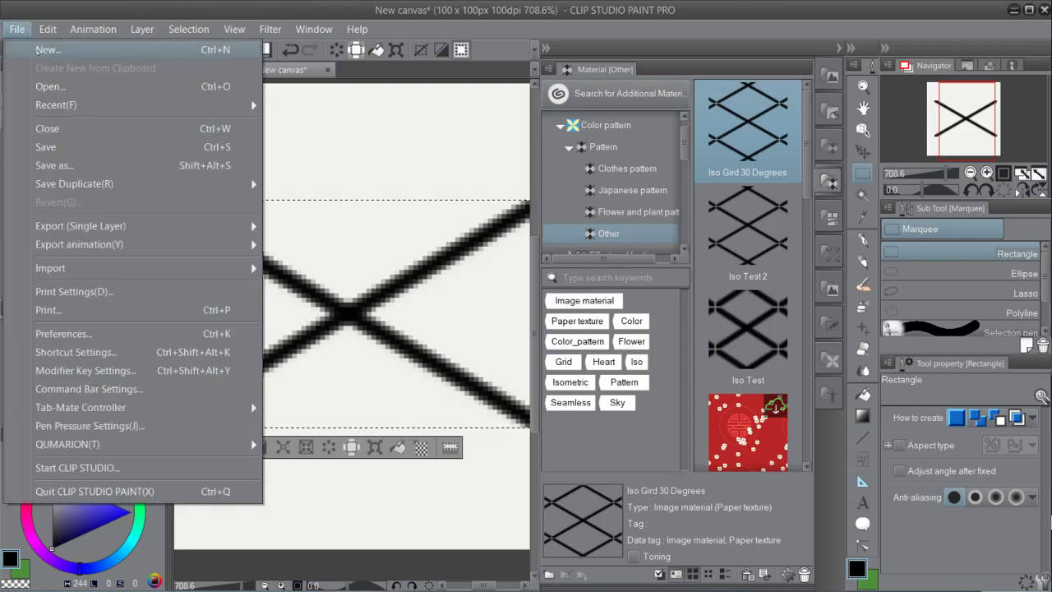
pyautogui.click(48, 49)
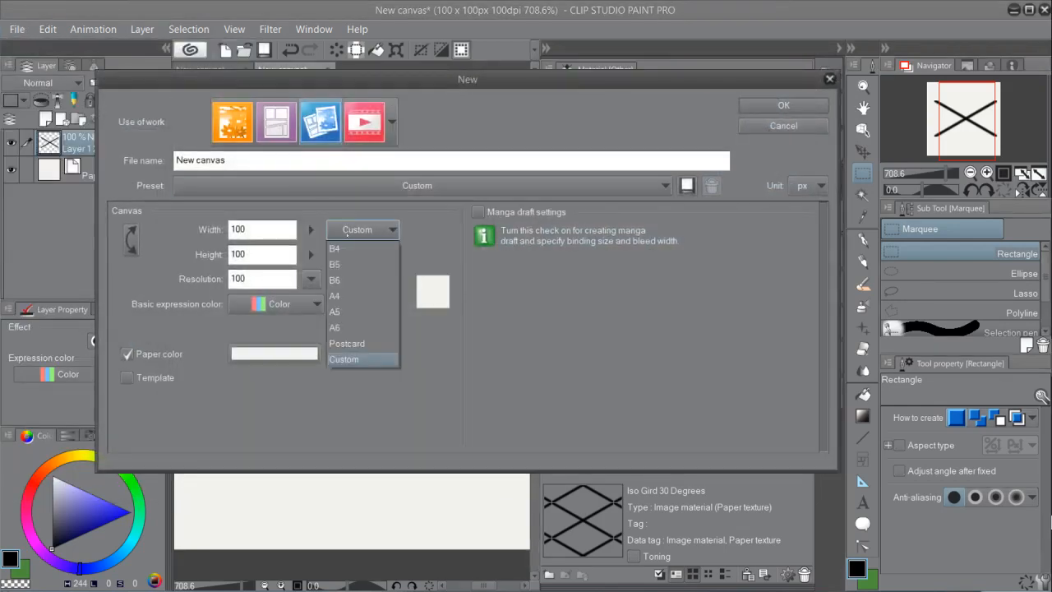
pyautogui.click(335, 249)
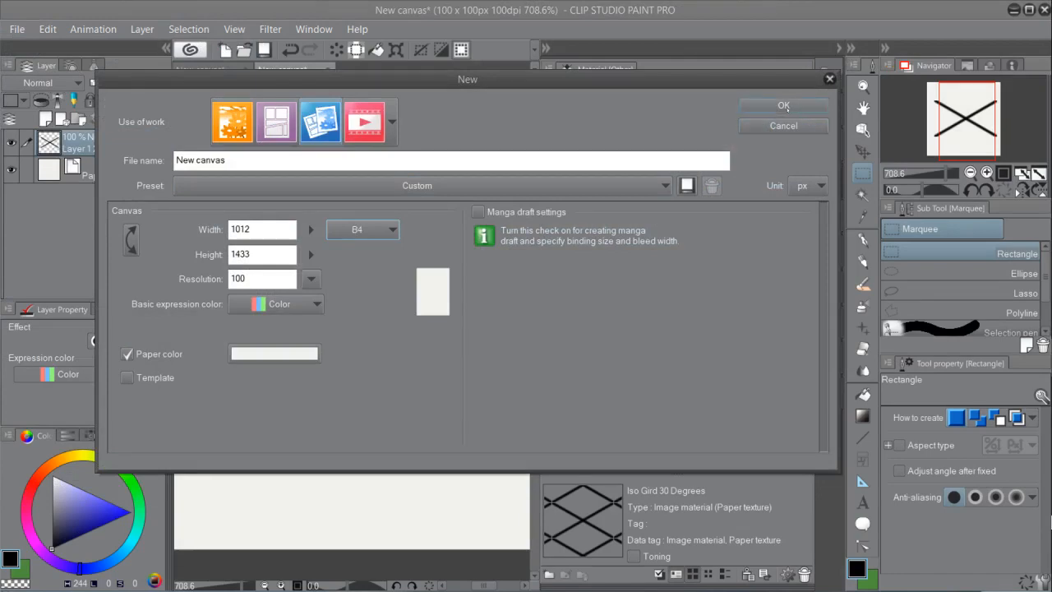
pyautogui.click(782, 105)
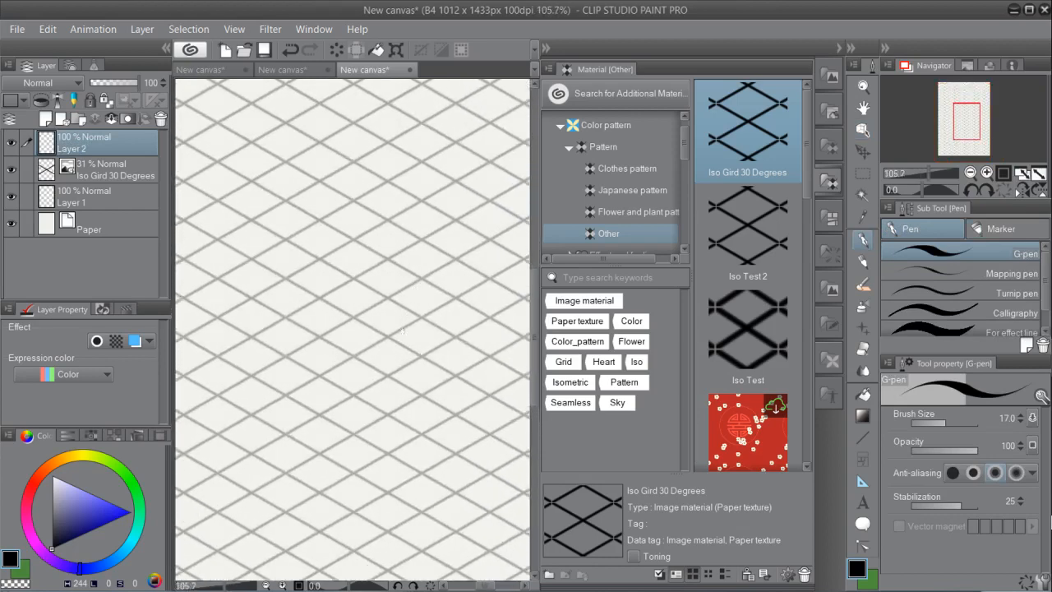
# - Draw the cube's front vertical, left vertical and slanted top edges along the grid, undoing a wobbly stroke
pyautogui.moveTo(418, 280); pyautogui.dragTo(411, 399)
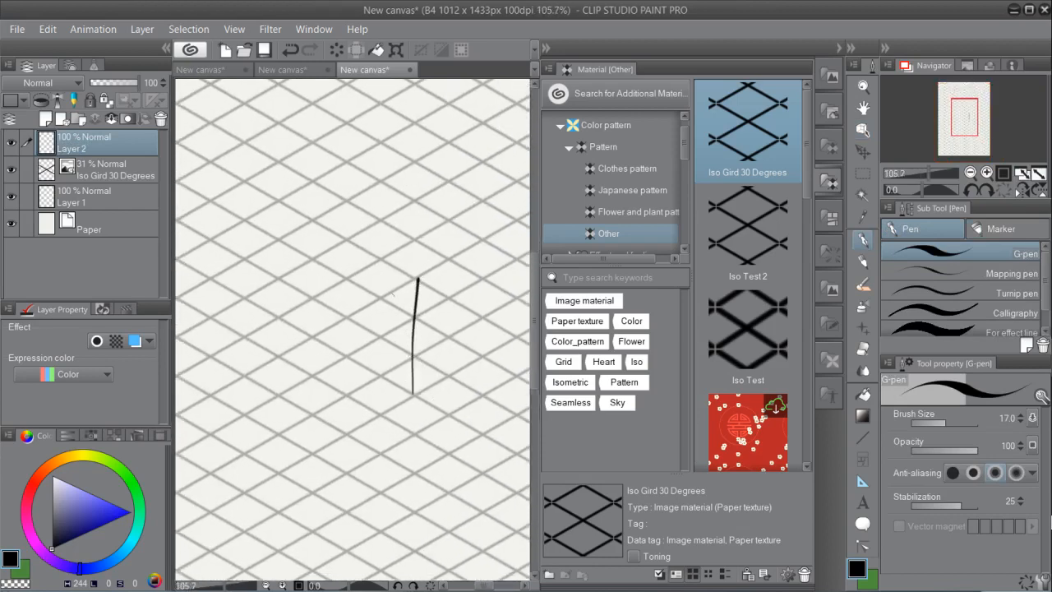
pyautogui.press('ctrl+z')
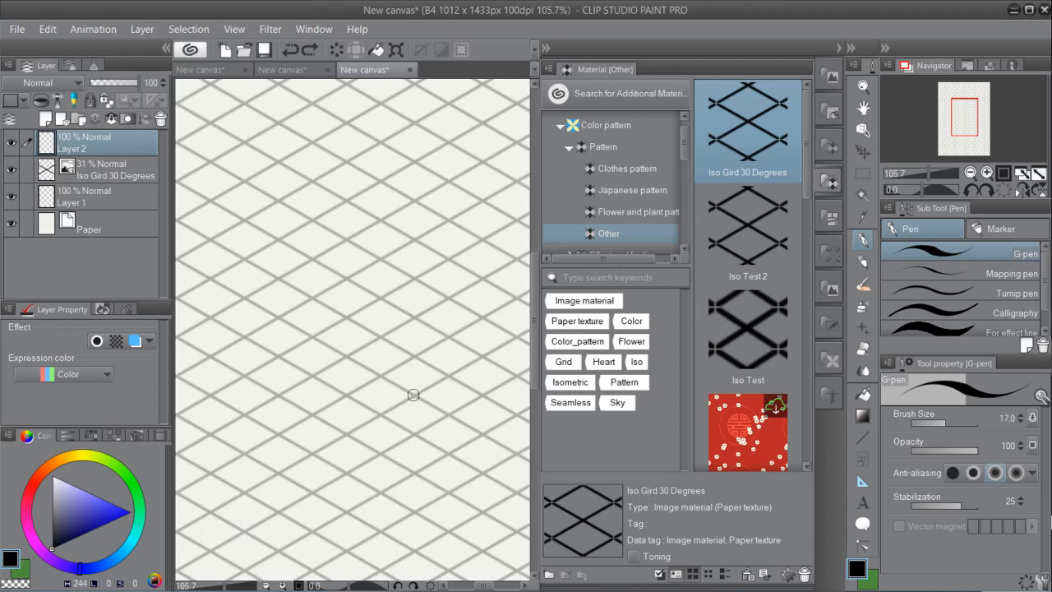
pyautogui.moveTo(417, 243); pyautogui.dragTo(414, 396)
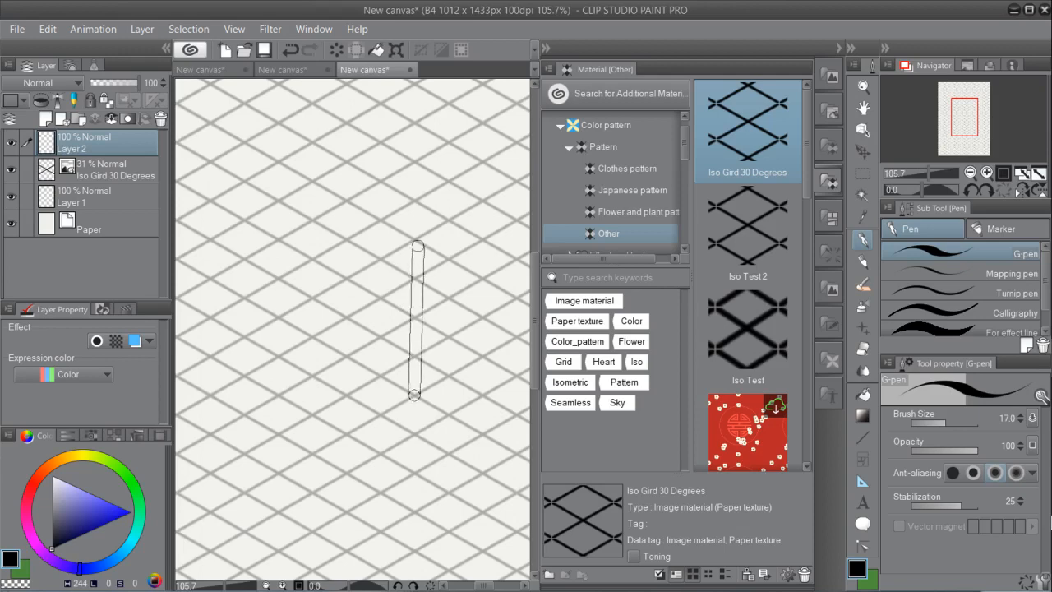
pyautogui.moveTo(414, 243); pyautogui.dragTo(414, 399)
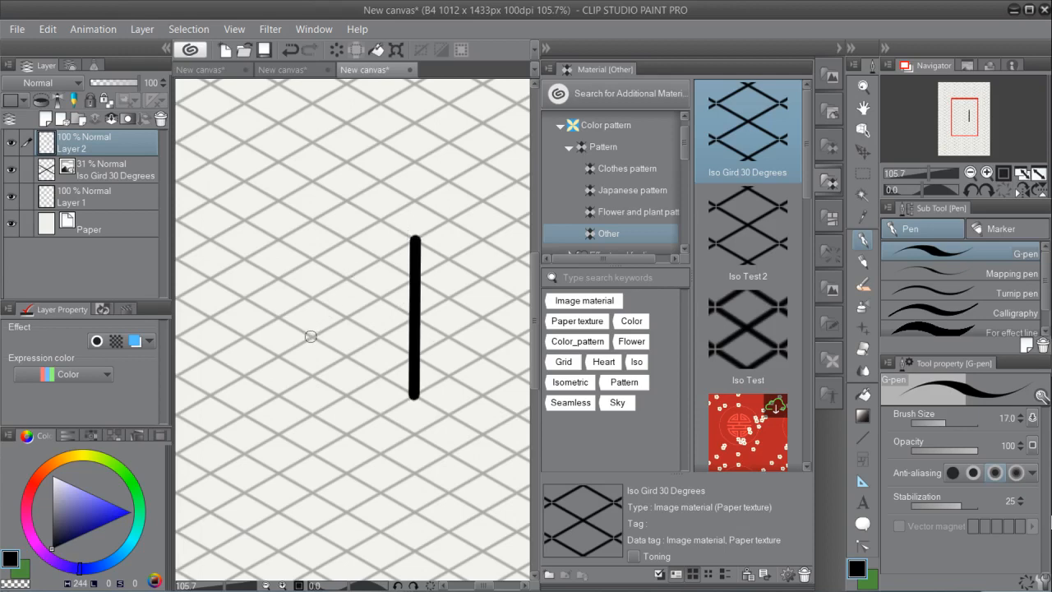
pyautogui.moveTo(311, 217); pyautogui.dragTo(387, 230)
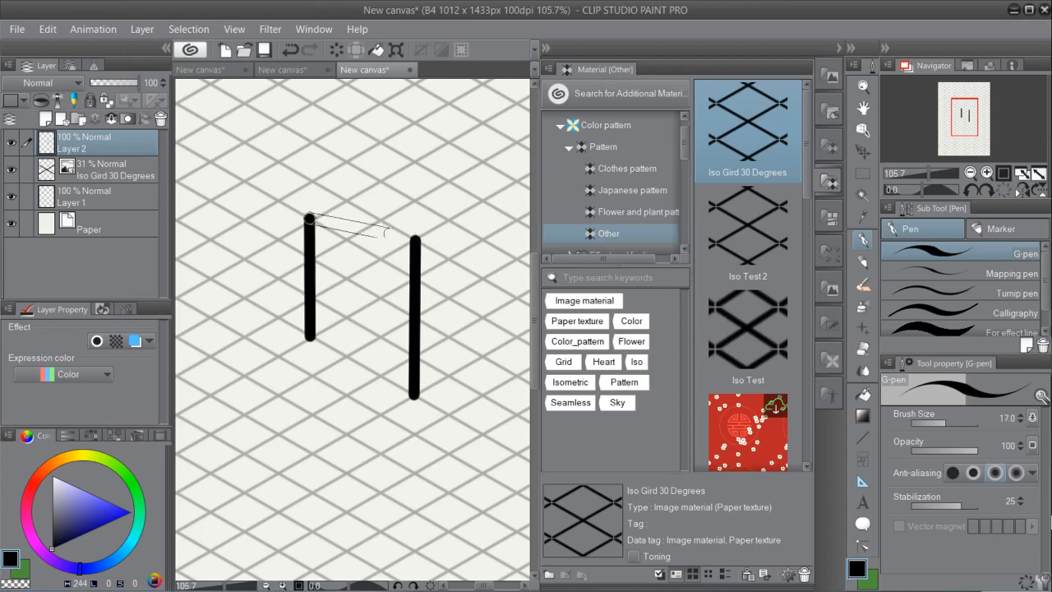
pyautogui.moveTo(311, 220); pyautogui.dragTo(512, 220)
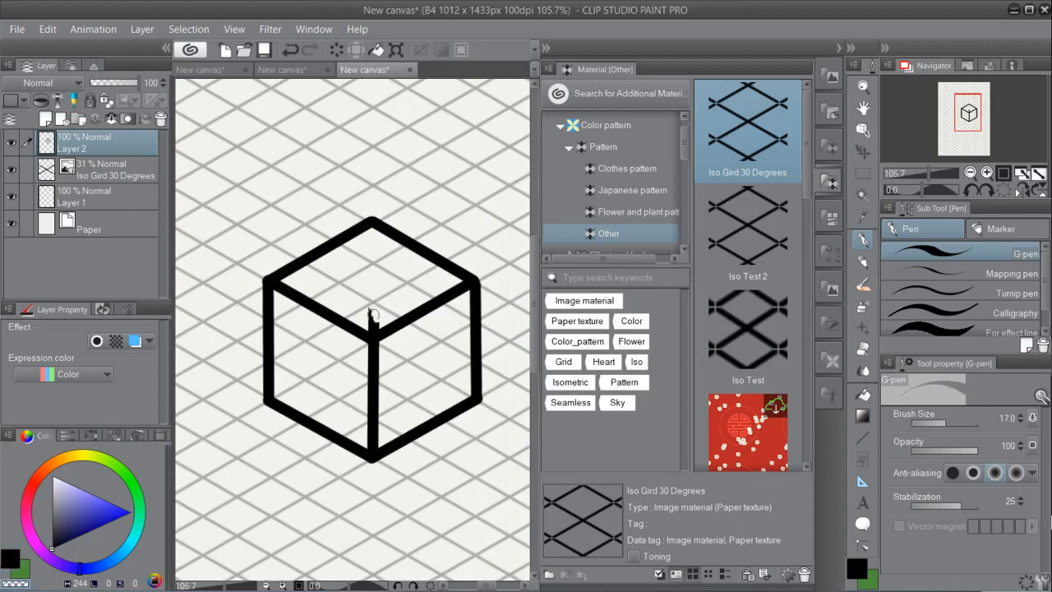
pyautogui.moveTo(440, 316)
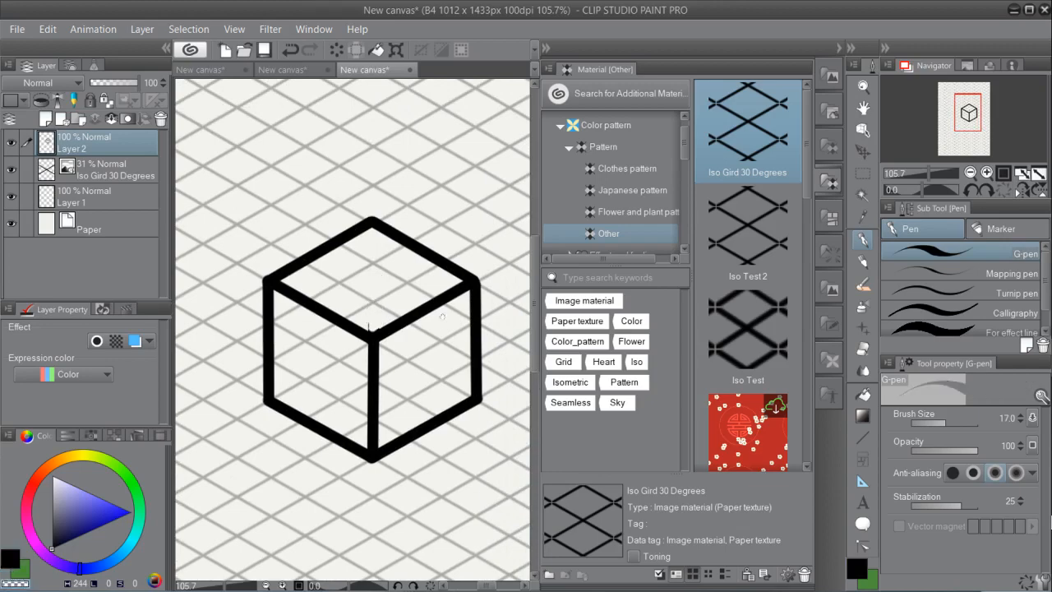